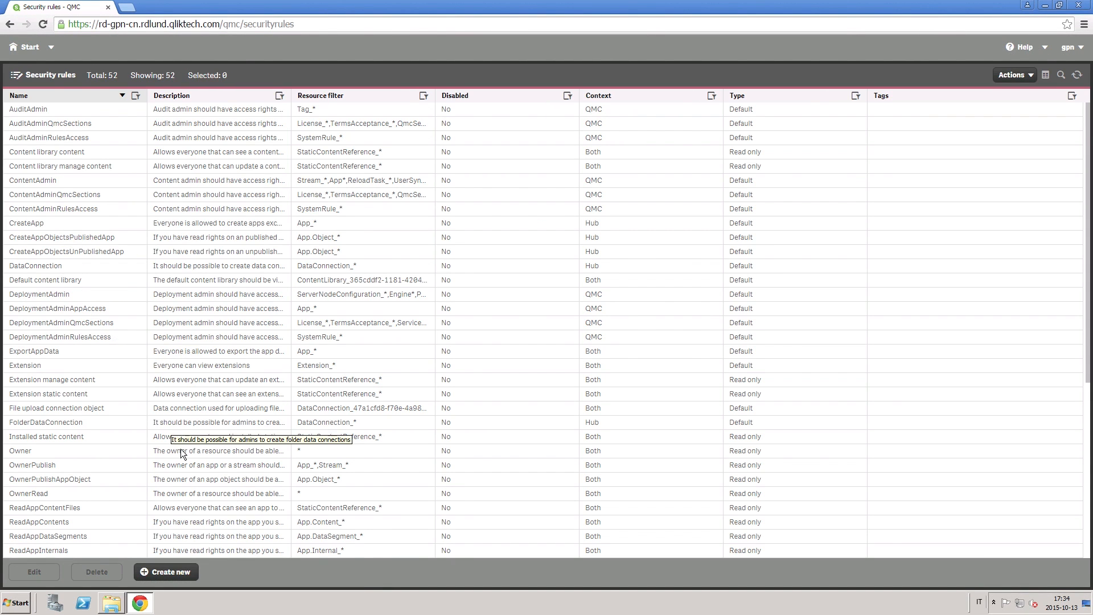
- Create a new security rule and choose the Stream access template for it
left_click(165, 571)
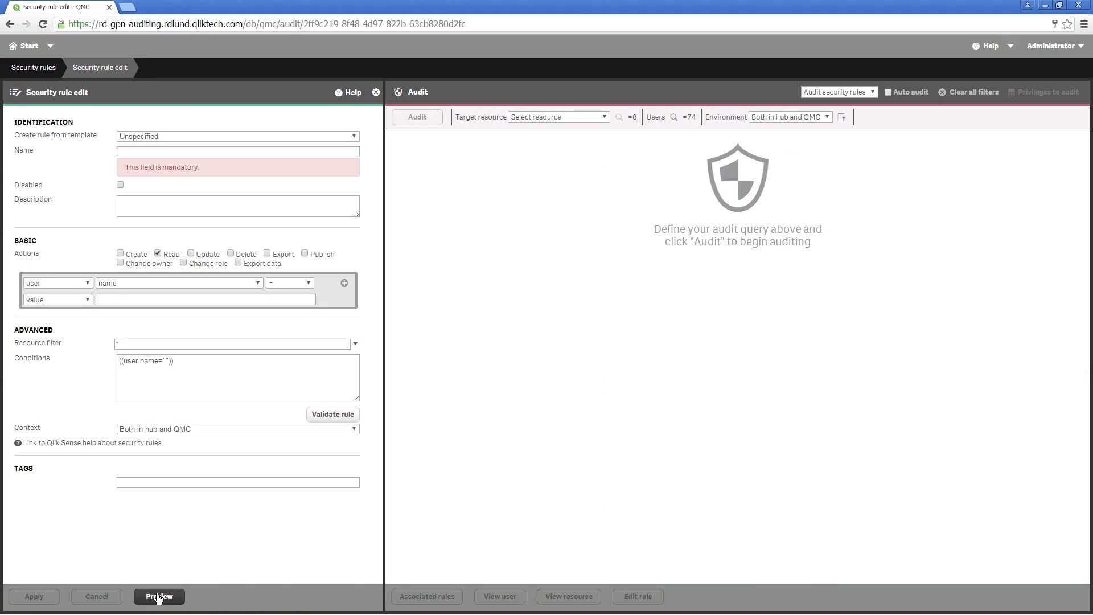
mouse_move(238, 129)
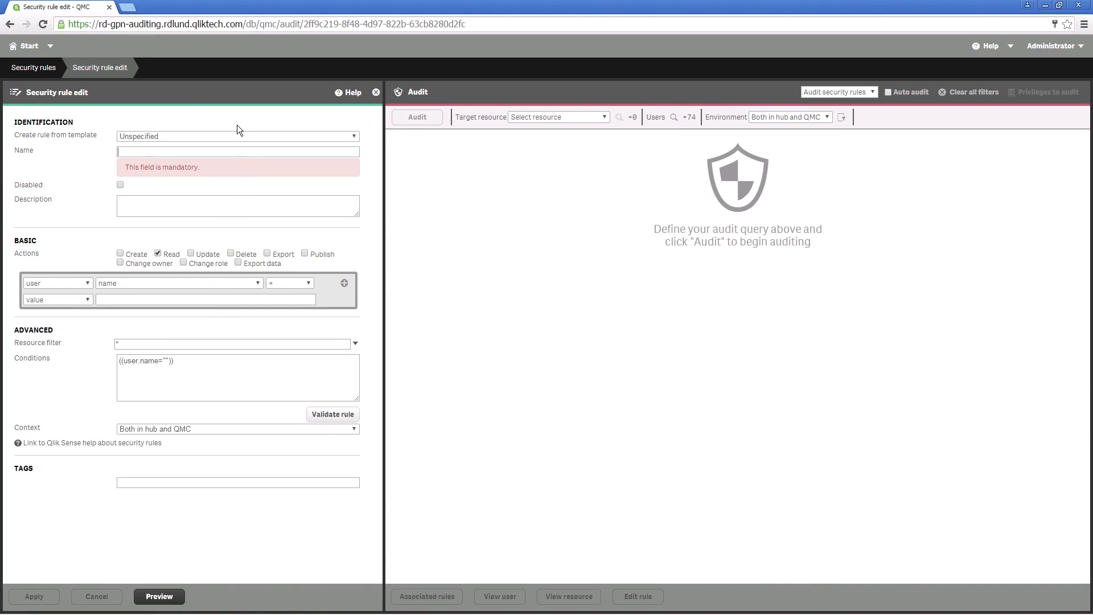
left_click(237, 136)
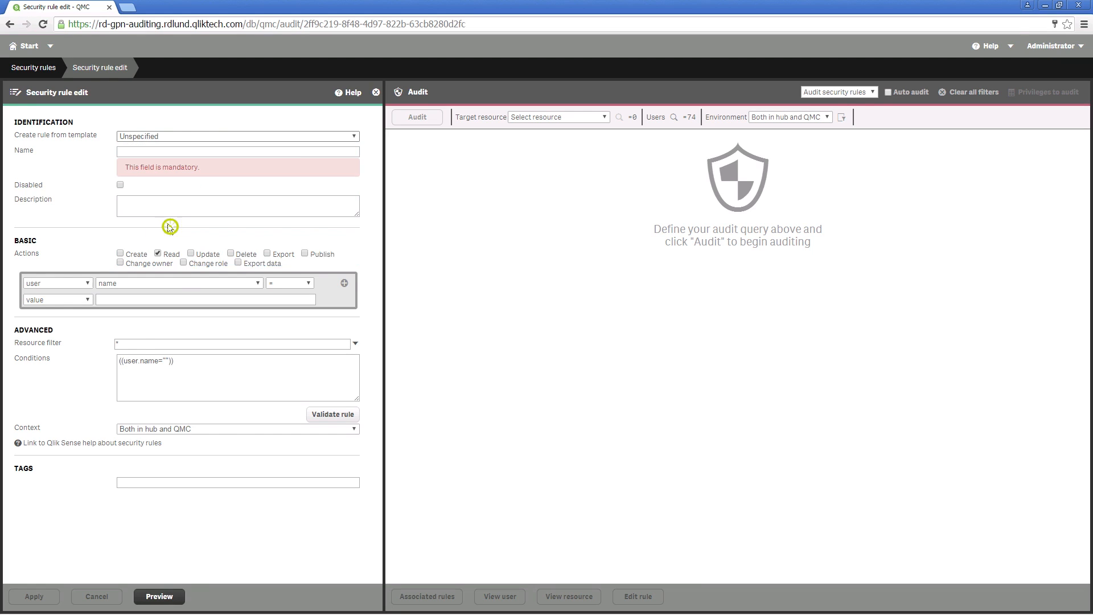
left_click(236, 136)
type("Security rule for Consultant access")
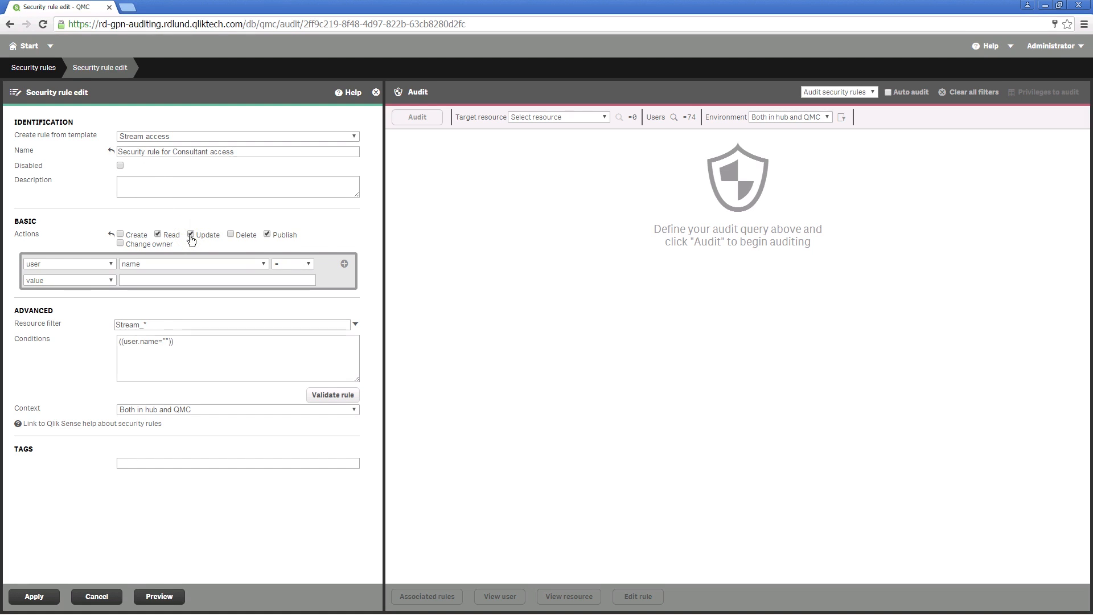
- Set the first condition to stream name = Sales
left_click(66, 263)
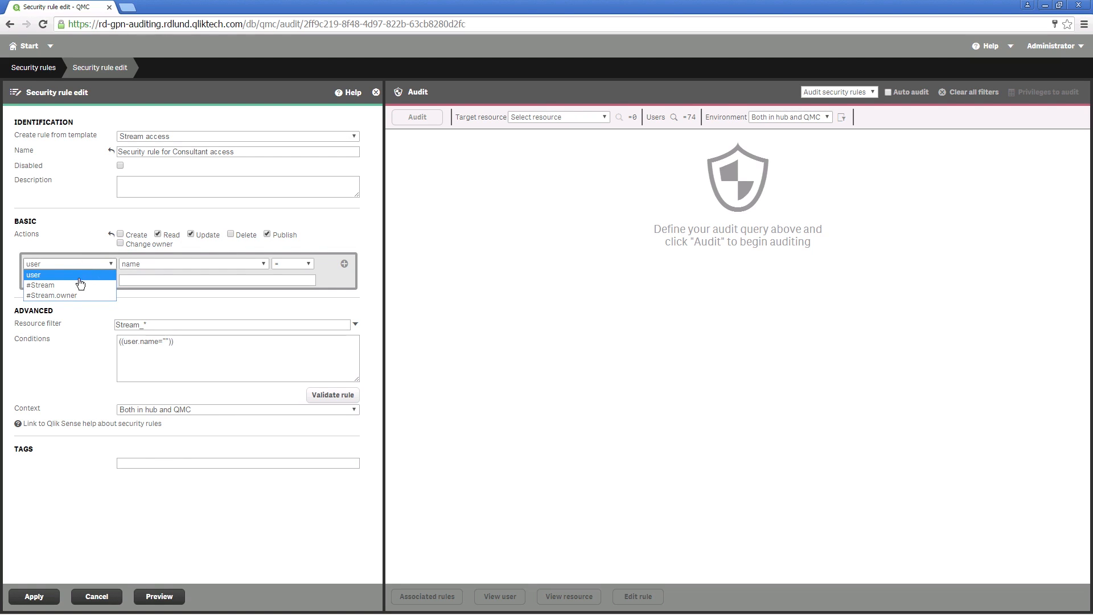
left_click(40, 285)
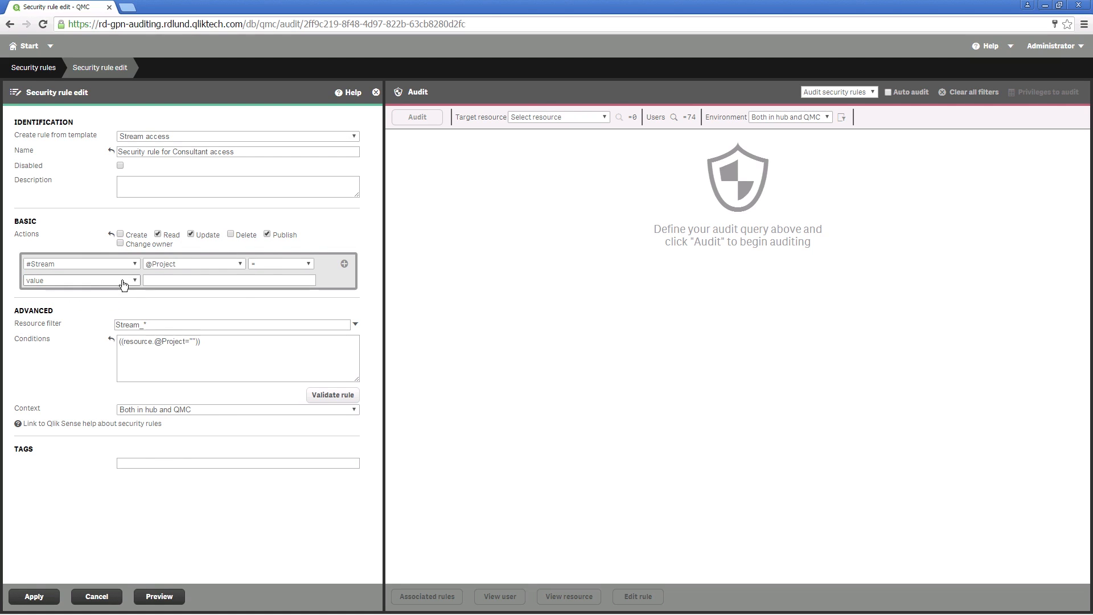
left_click(193, 263)
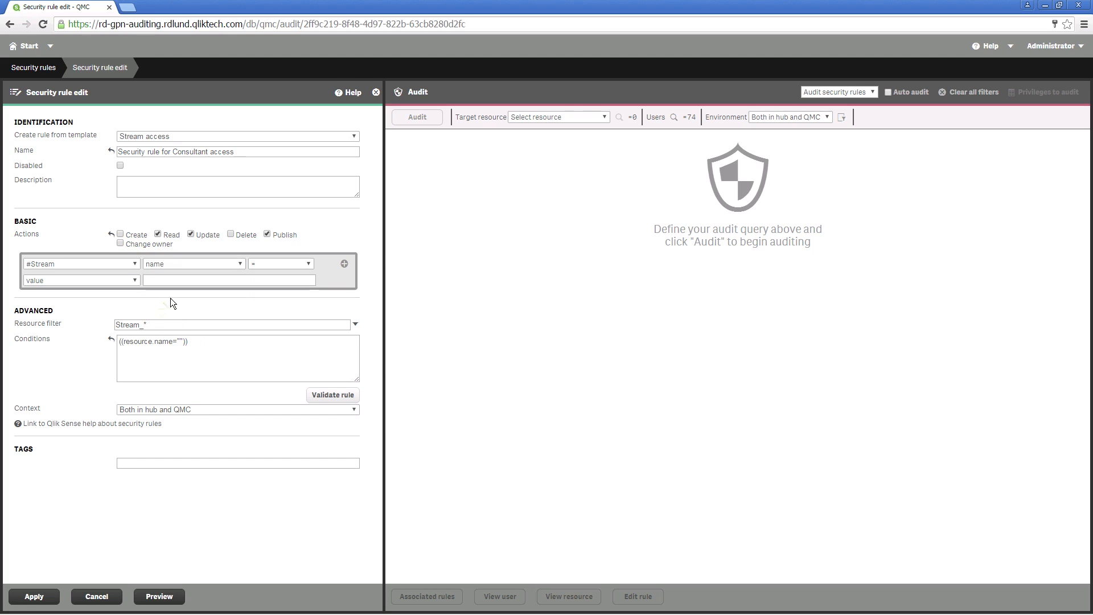
type("Sa")
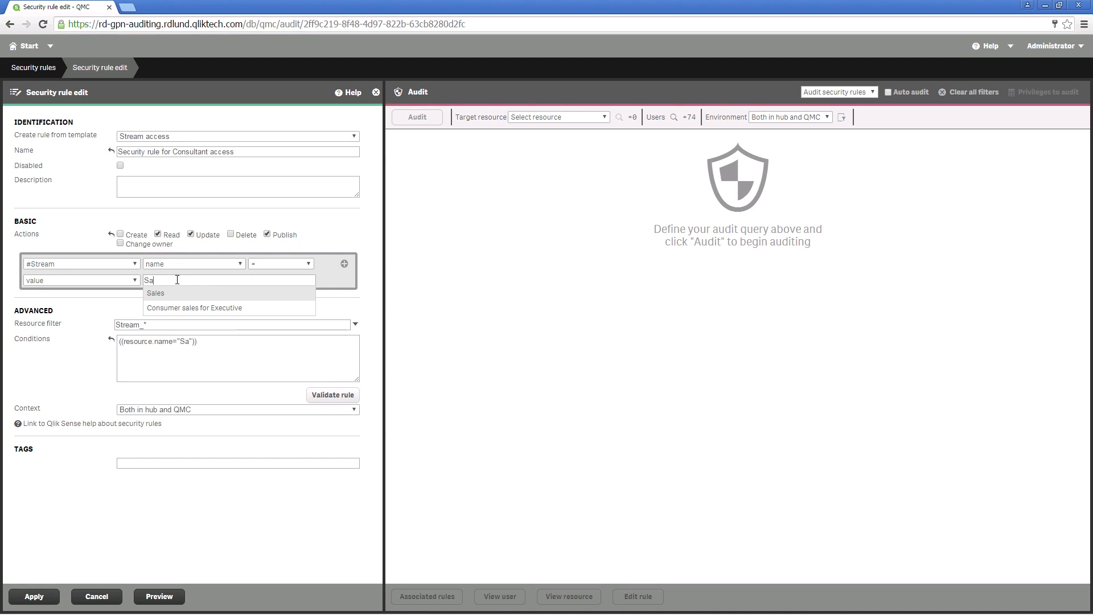
left_click(156, 293)
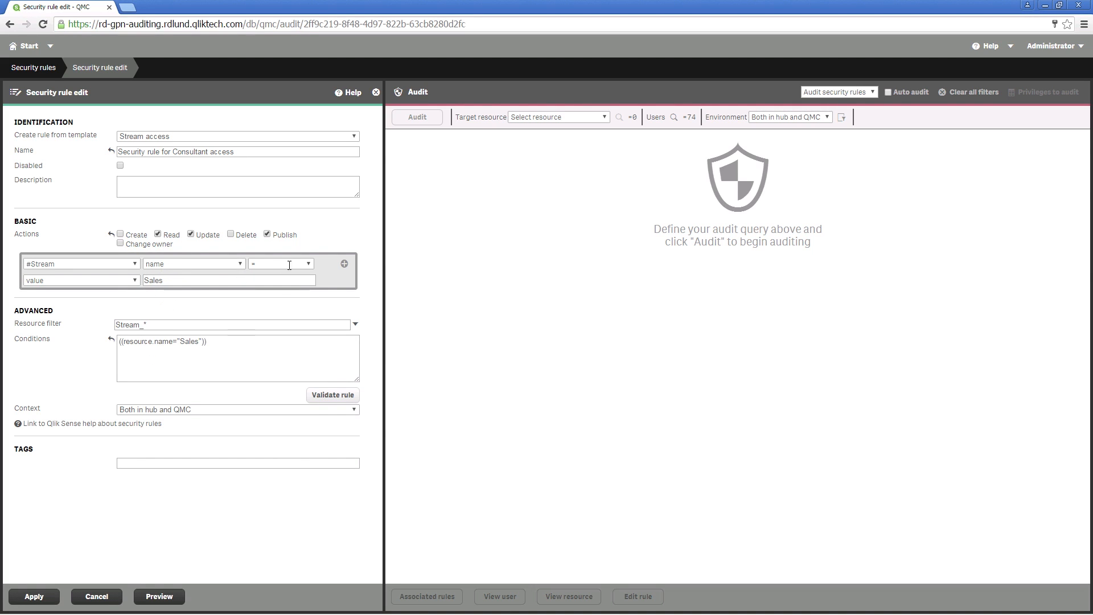
- Add an OR condition: stream name = Consumer sales for Executive
left_click(342, 263)
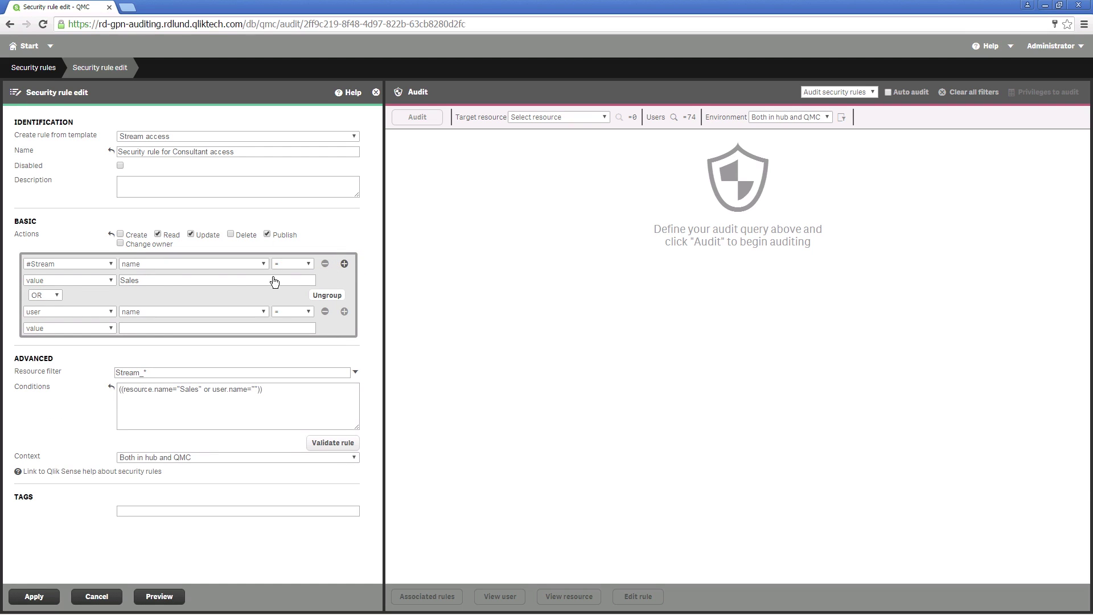
left_click(69, 311)
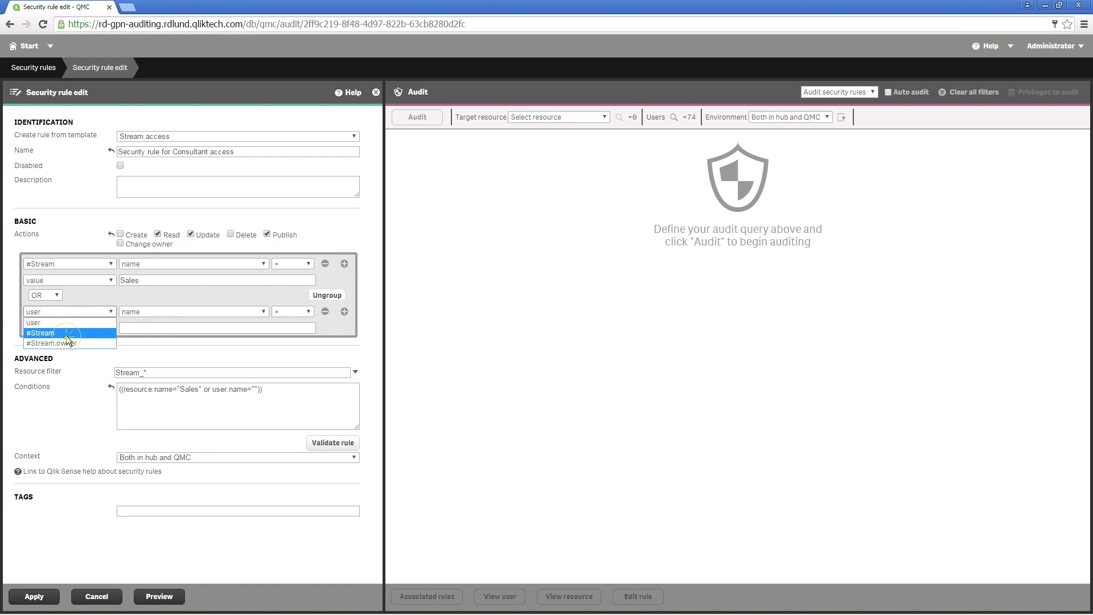
left_click(39, 333)
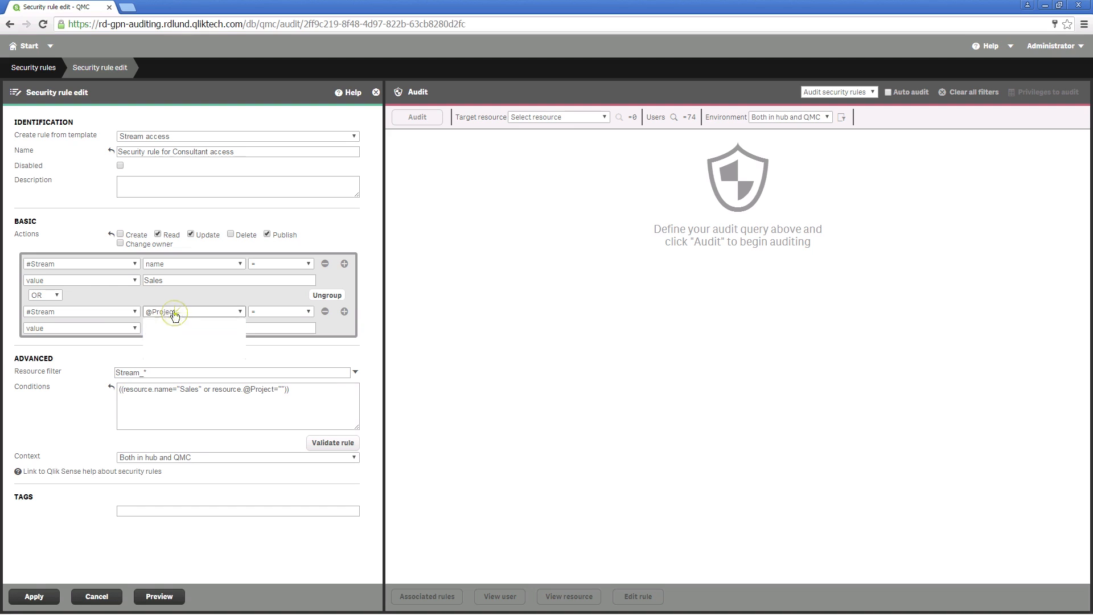
left_click(194, 312)
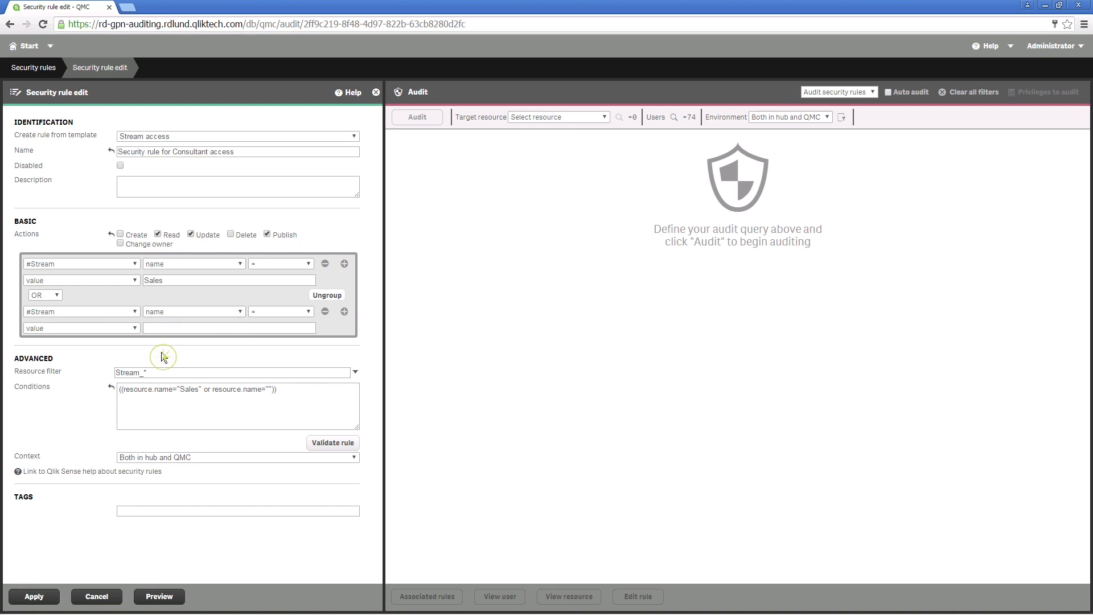
left_click(226, 328)
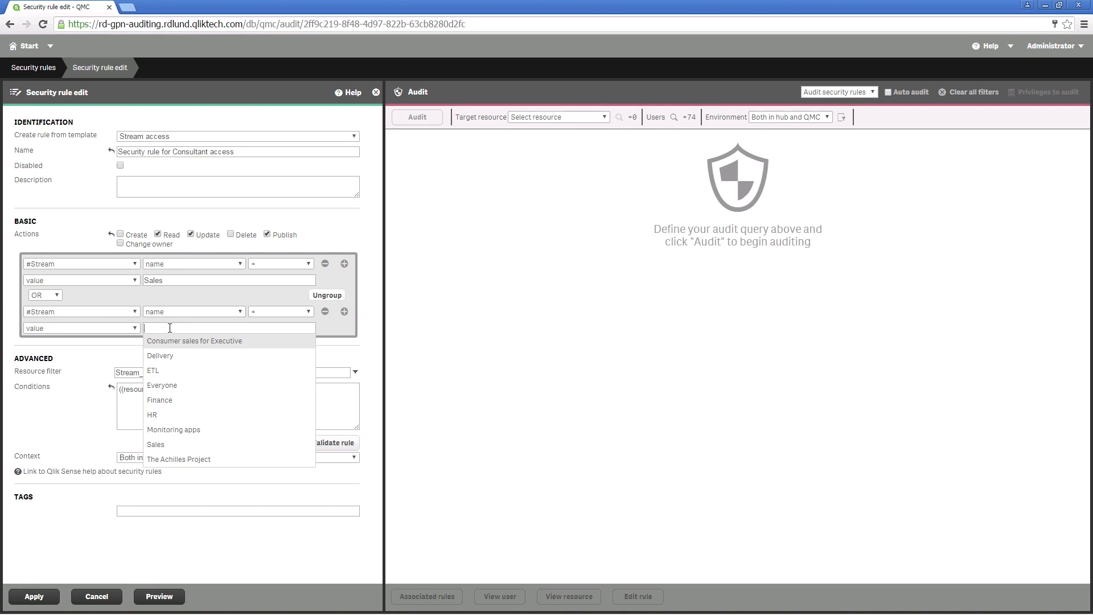
left_click(194, 340)
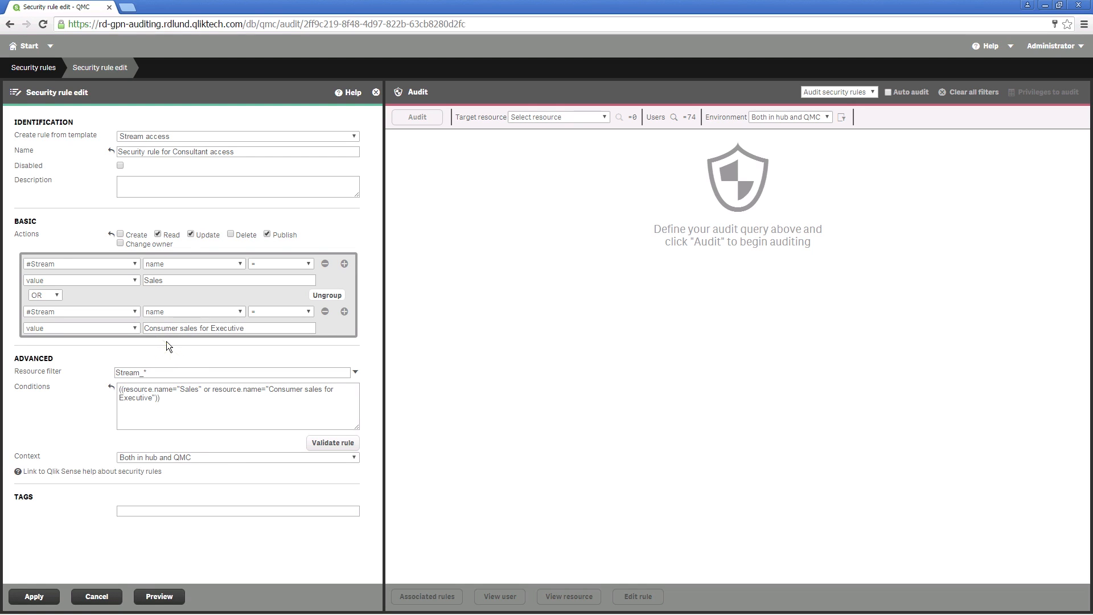
mouse_move(343, 314)
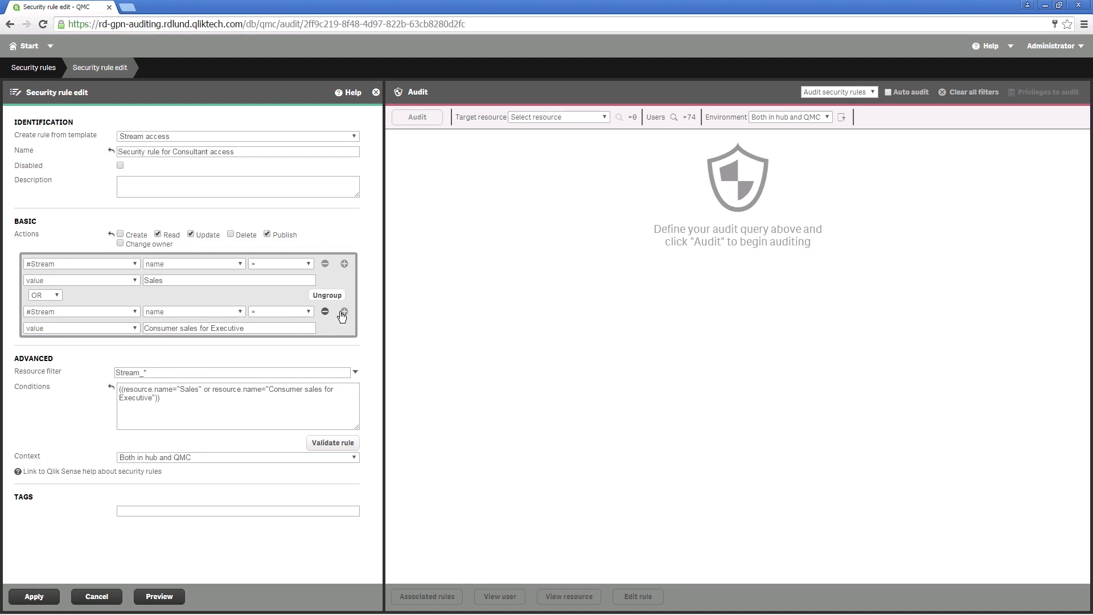
- Add an AND condition requiring user directory = CONSULTANT and apply the rule
left_click(343, 312)
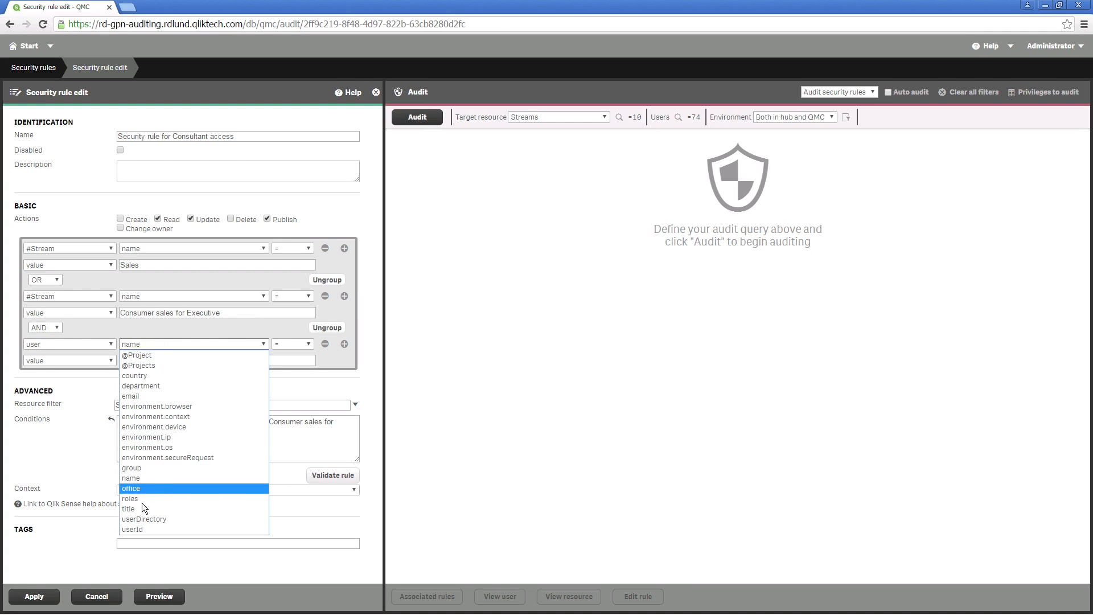
left_click(145, 519)
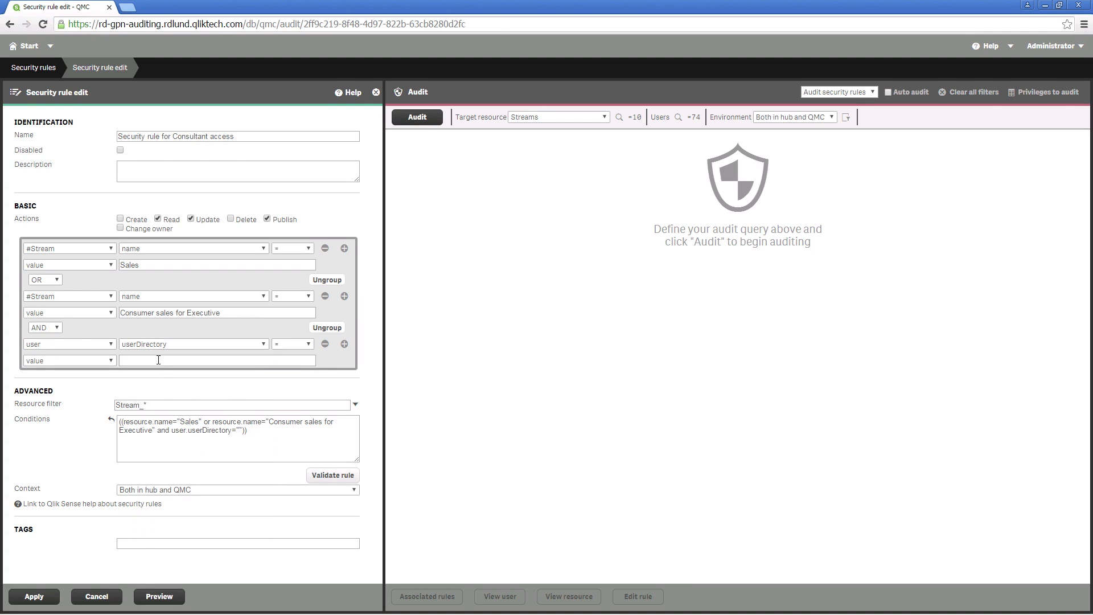
type("Con")
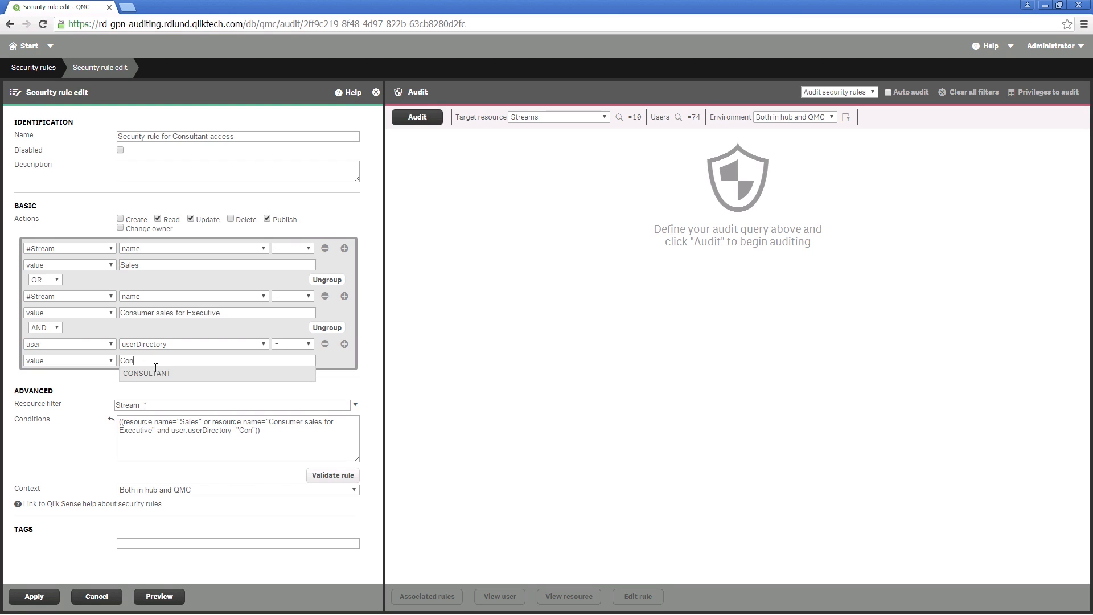
left_click(147, 373)
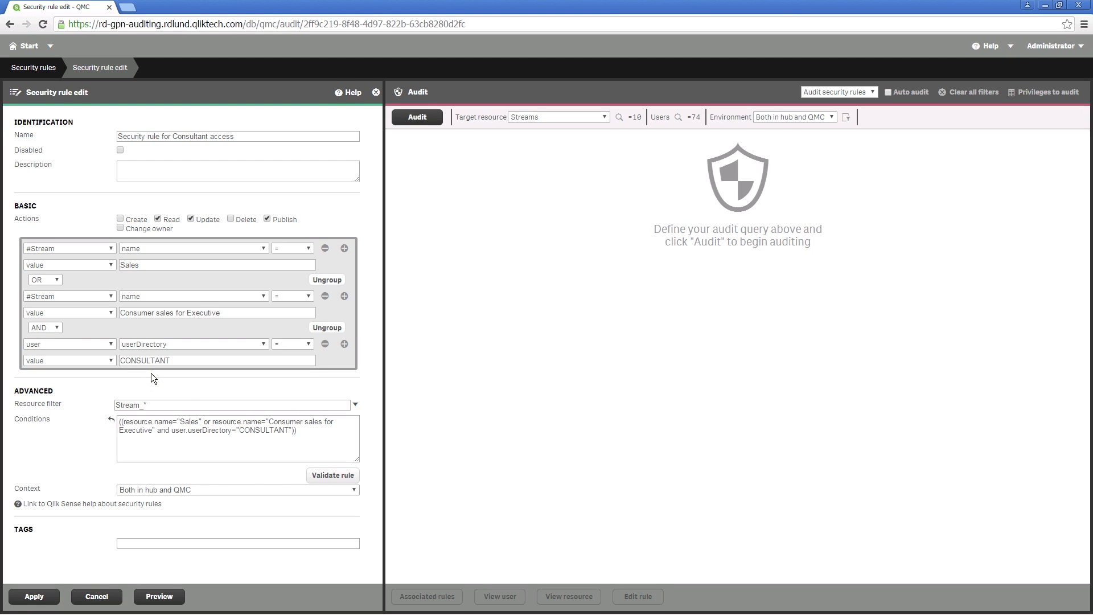
left_click(33, 596)
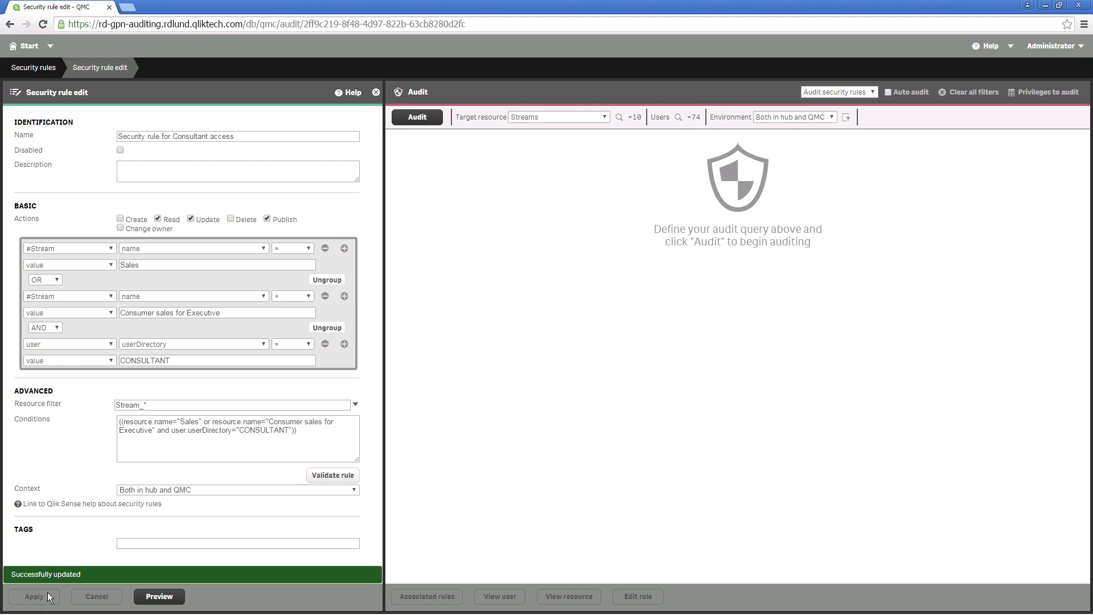
mouse_move(66, 597)
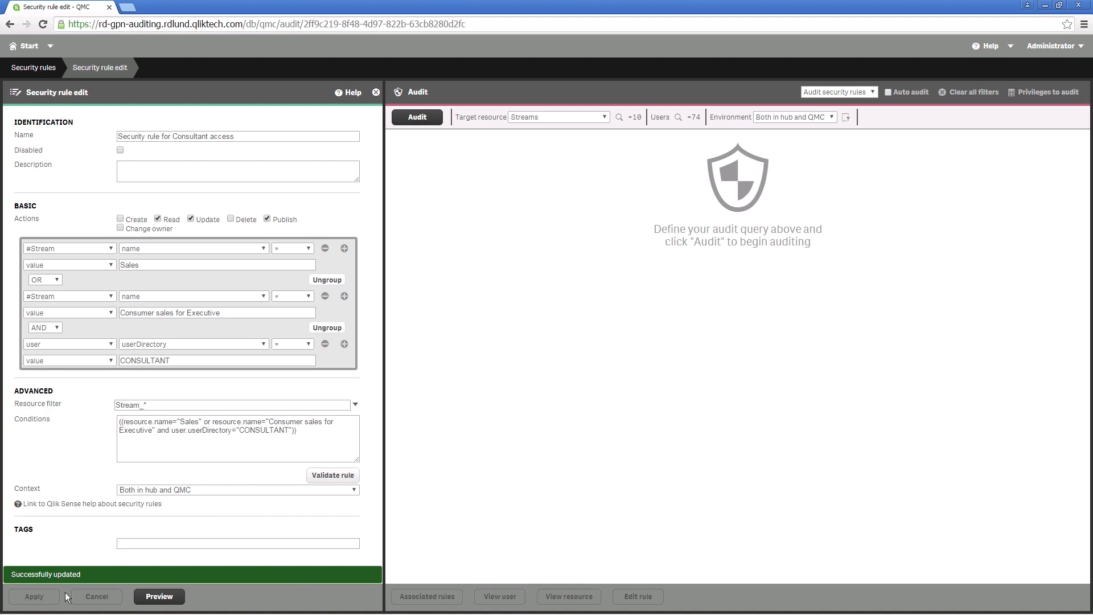
- Preview the audit grid, change the Sales match to like Sales*, and apply the rule
left_click(158, 596)
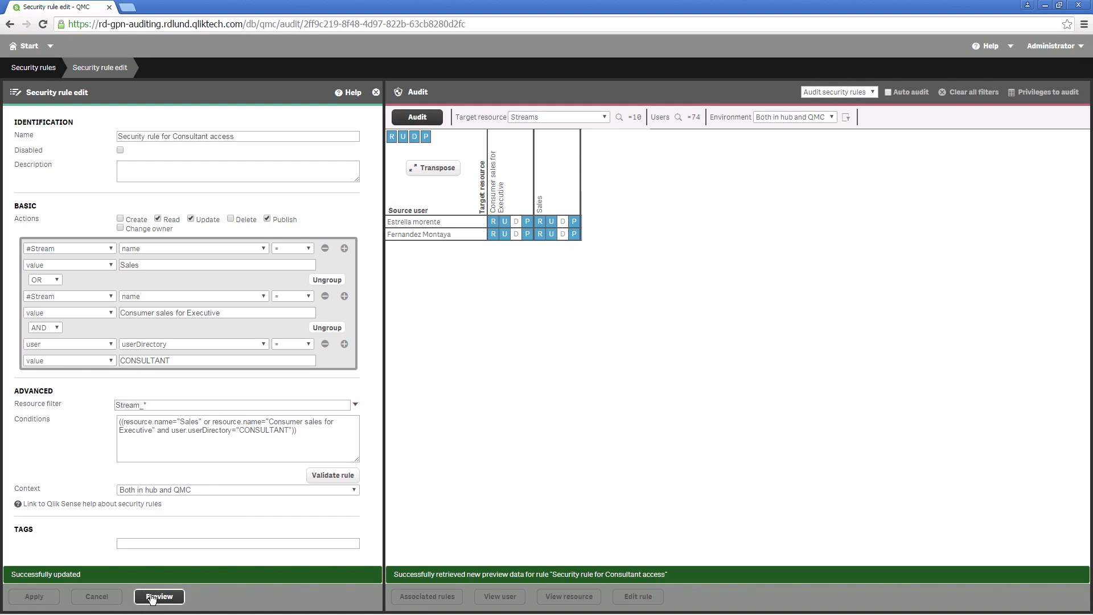
mouse_move(539, 249)
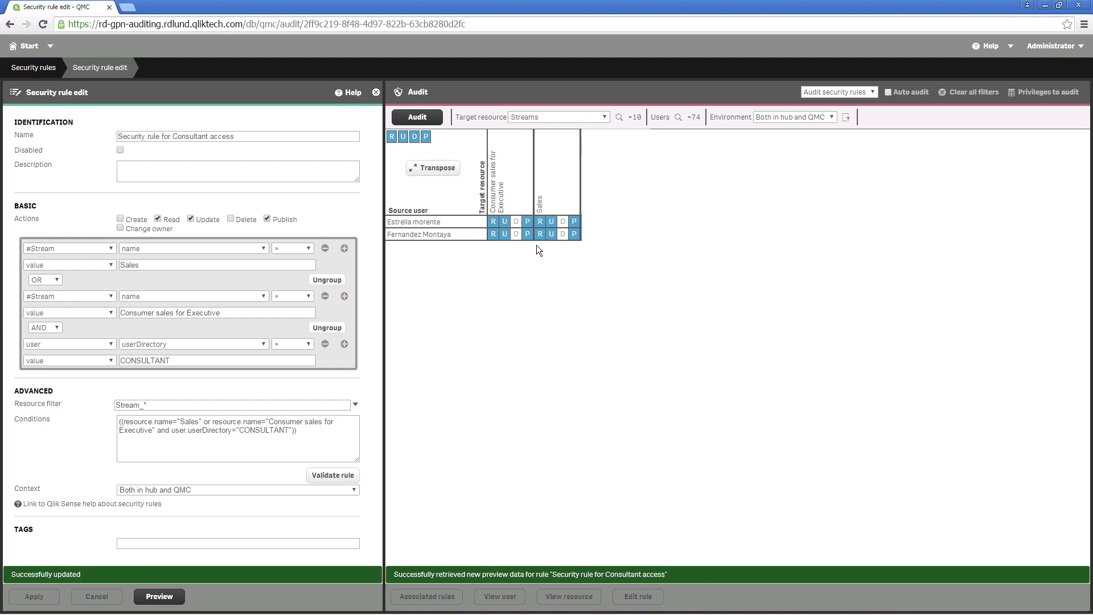
mouse_move(544, 251)
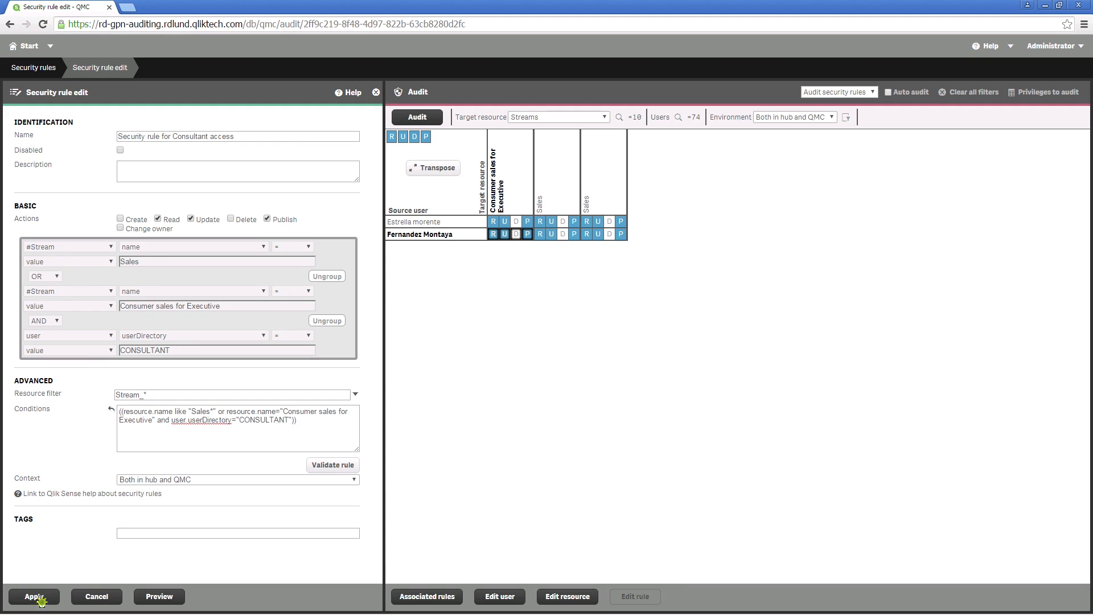
left_click(35, 595)
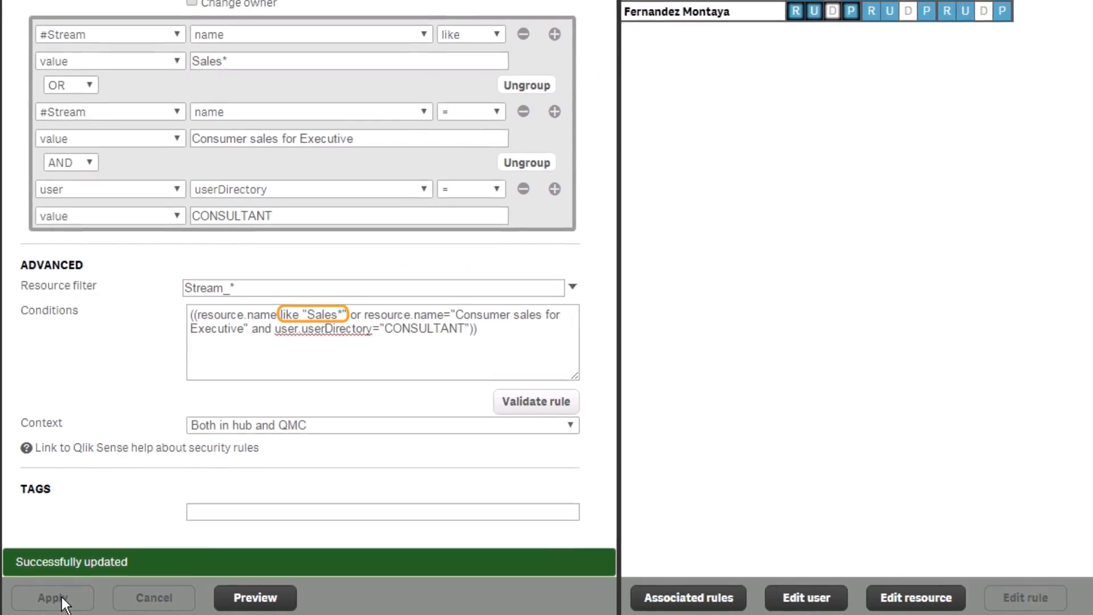
left_click(254, 597)
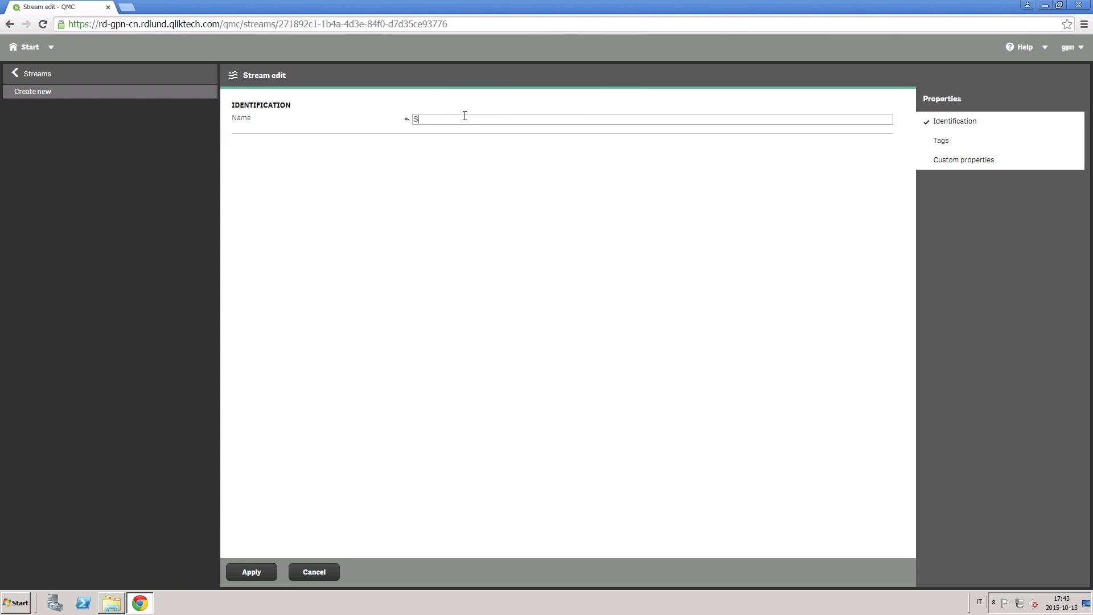
- Create a stream named Sales 2015 and allow update in its security rule
type("ales 2015")
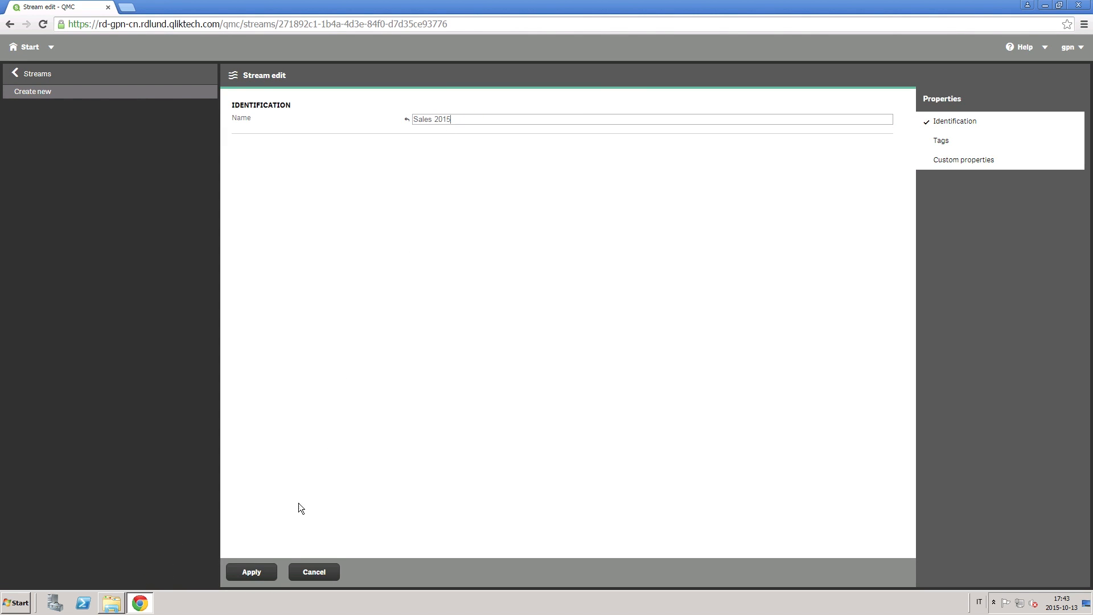
left_click(251, 572)
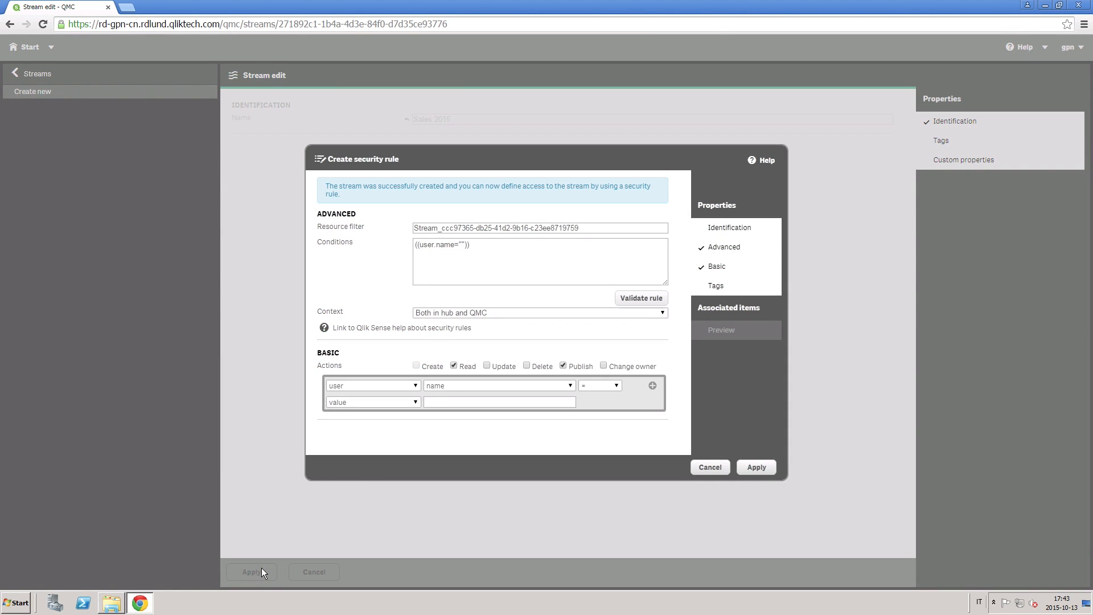
left_click(486, 366)
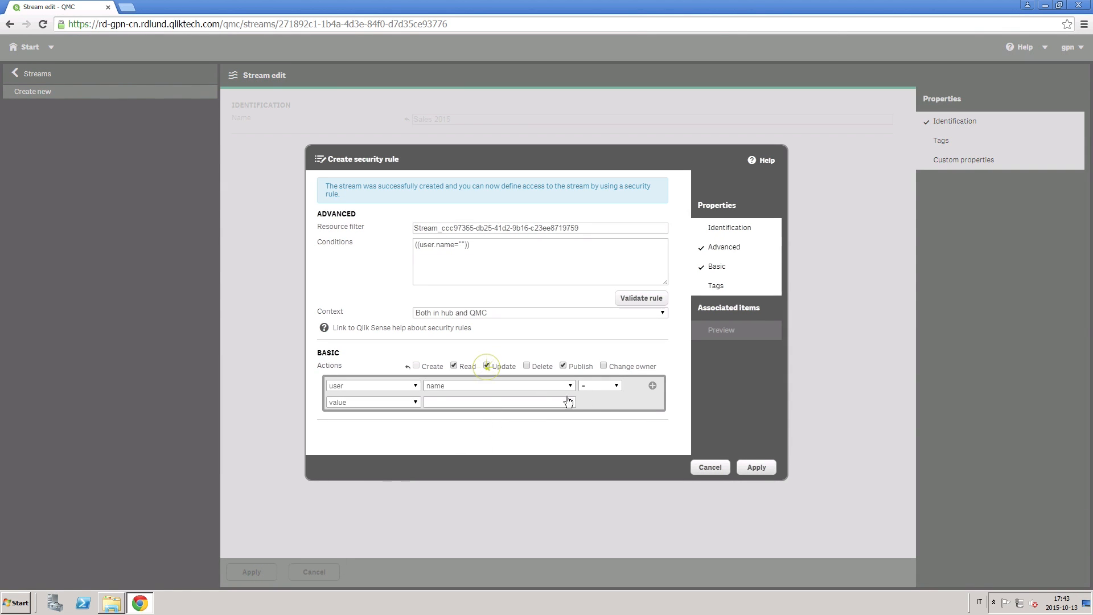
left_click(756, 466)
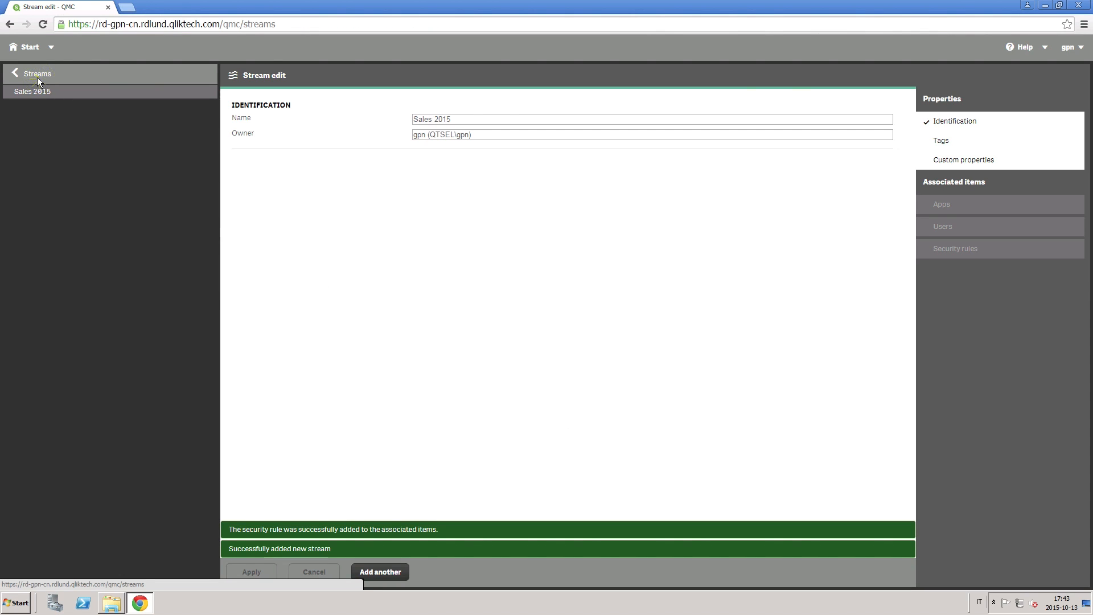
- Return to Start and go to the Security rules area
left_click(29, 47)
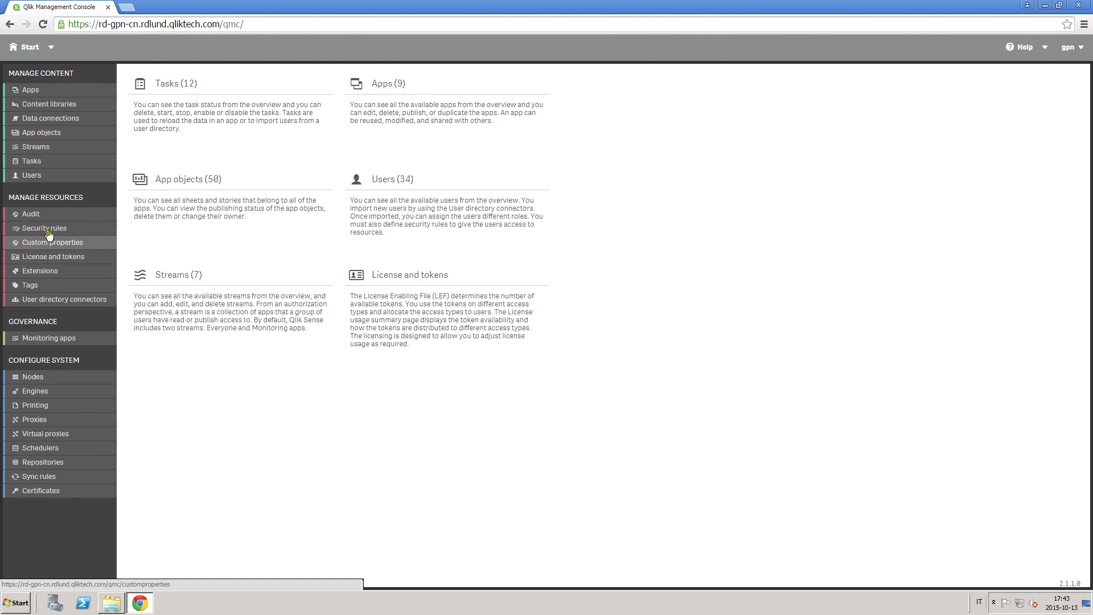
left_click(44, 228)
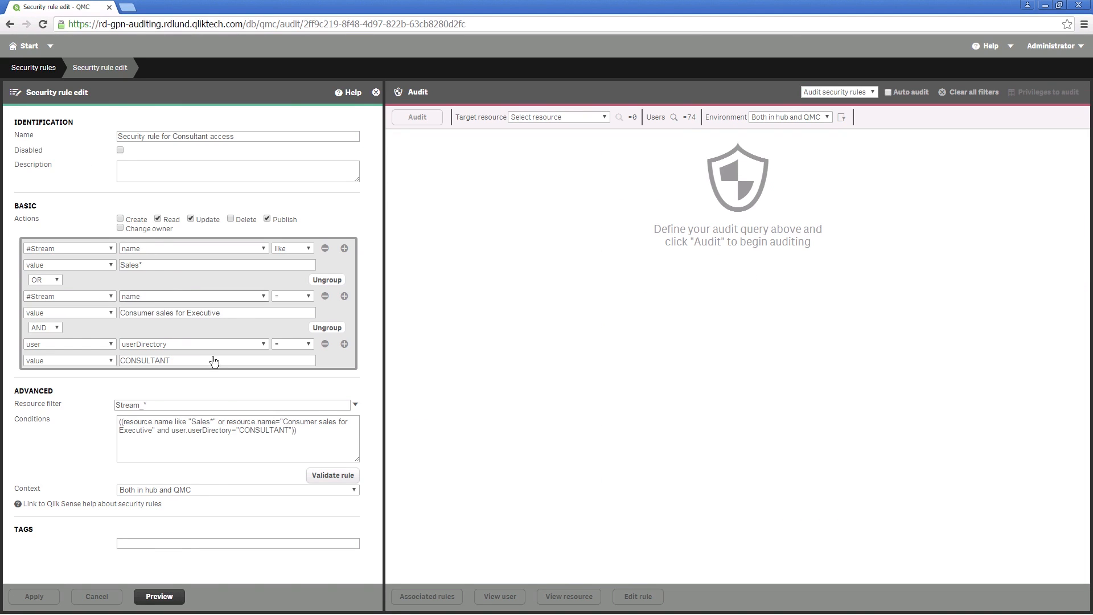
- Preview consultant stream access in the audit grid, then go to Custom properties
left_click(417, 116)
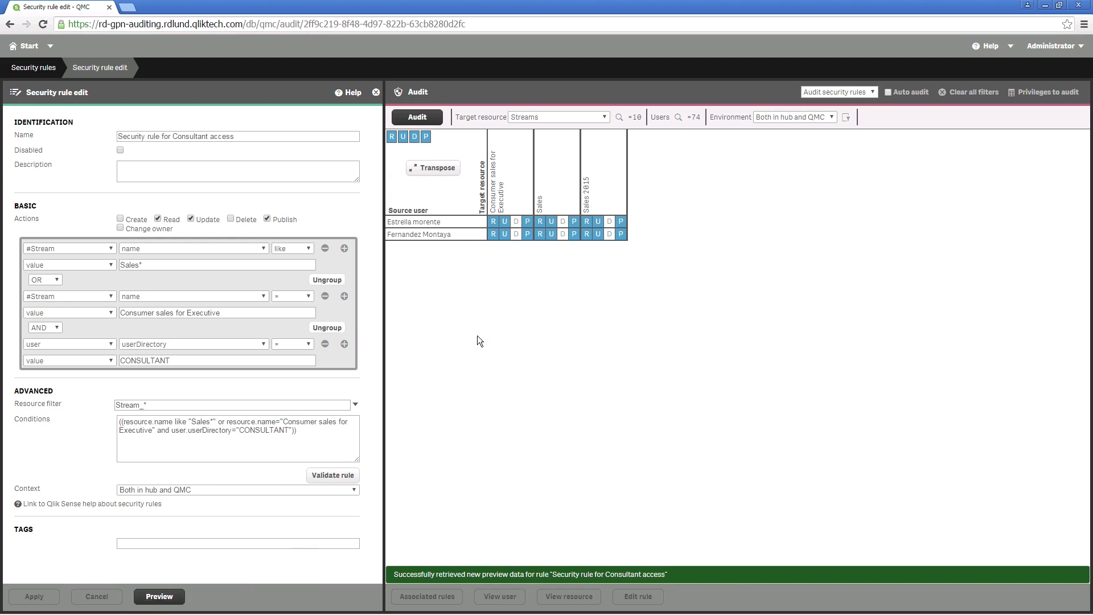
mouse_move(589, 214)
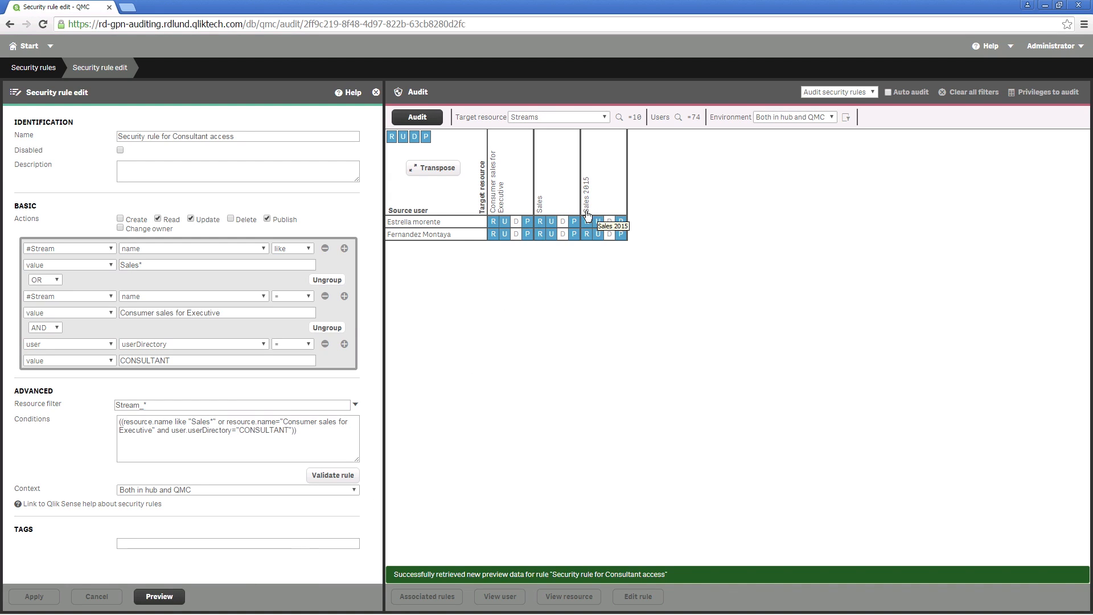
mouse_move(30, 46)
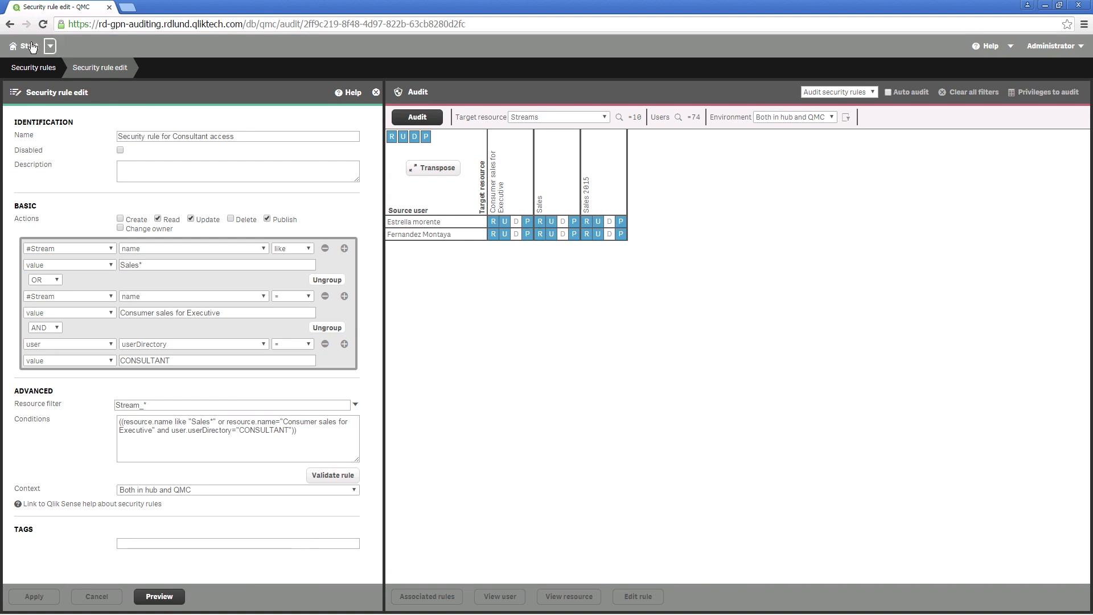
left_click(24, 47)
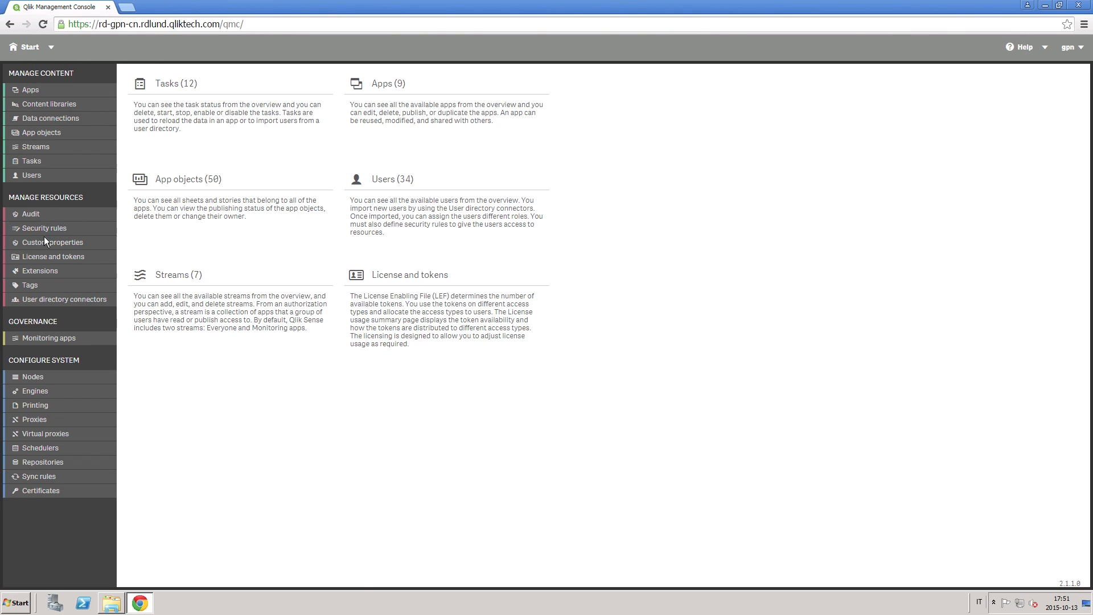
left_click(51, 241)
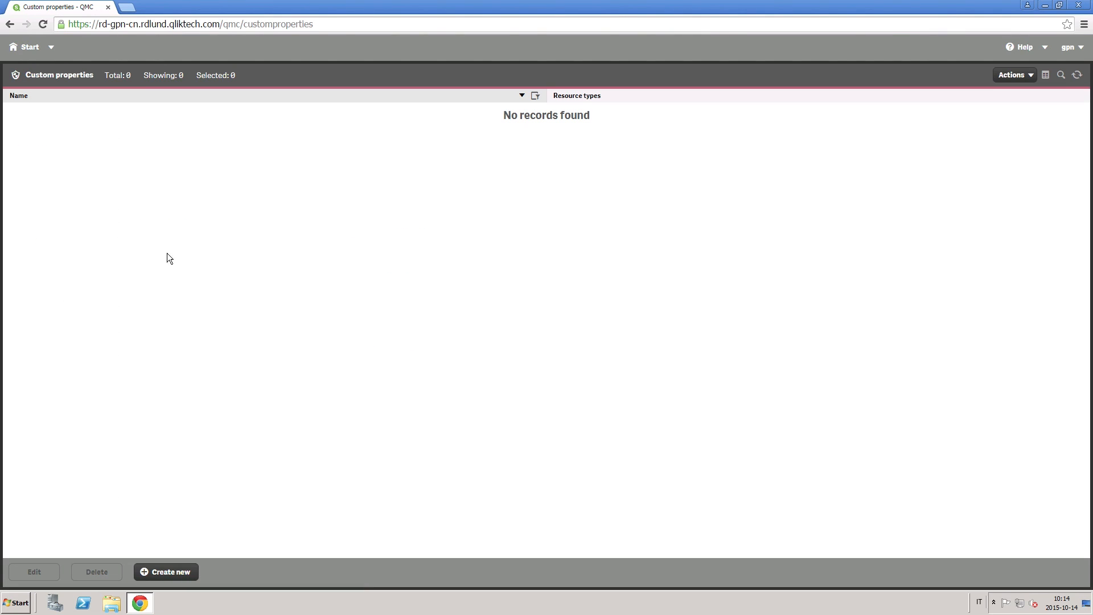
- Create a custom property named Projects applicable to apps, streams and users
left_click(166, 571)
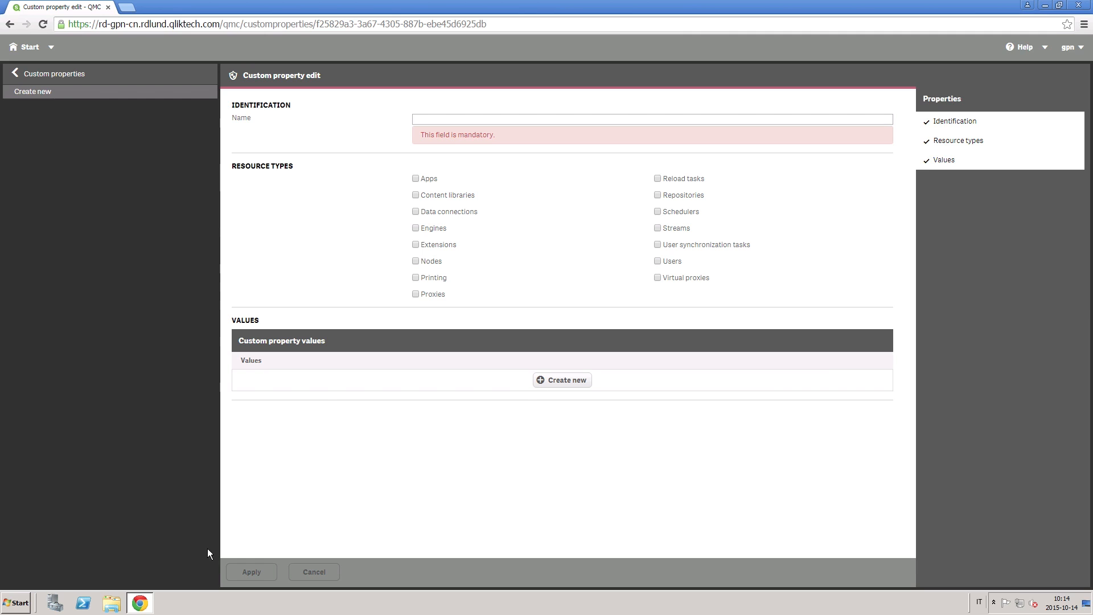
left_click(432, 119)
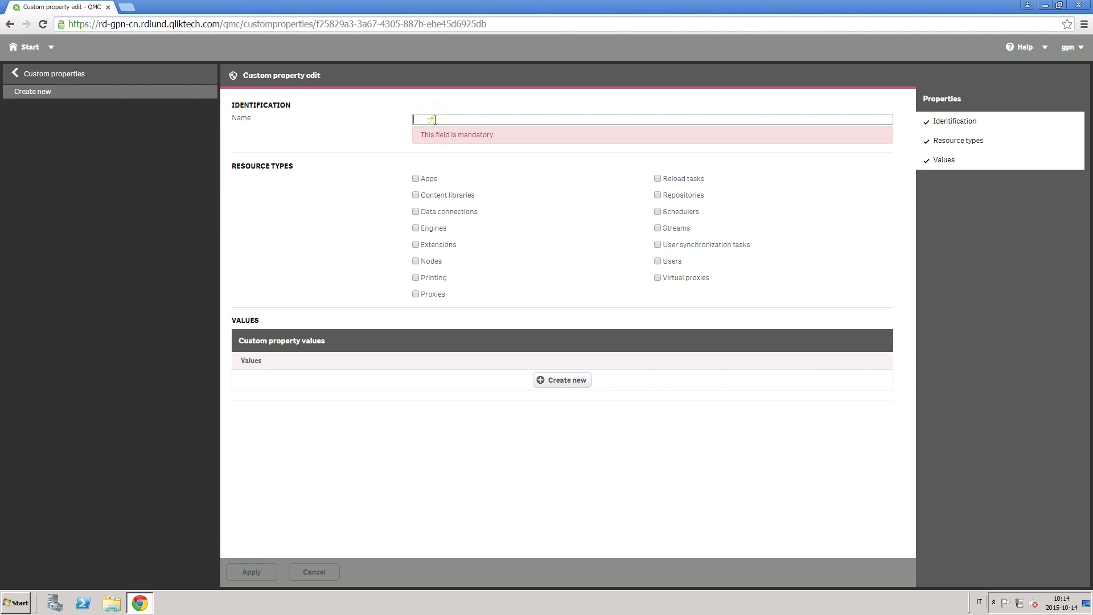
type("Projects")
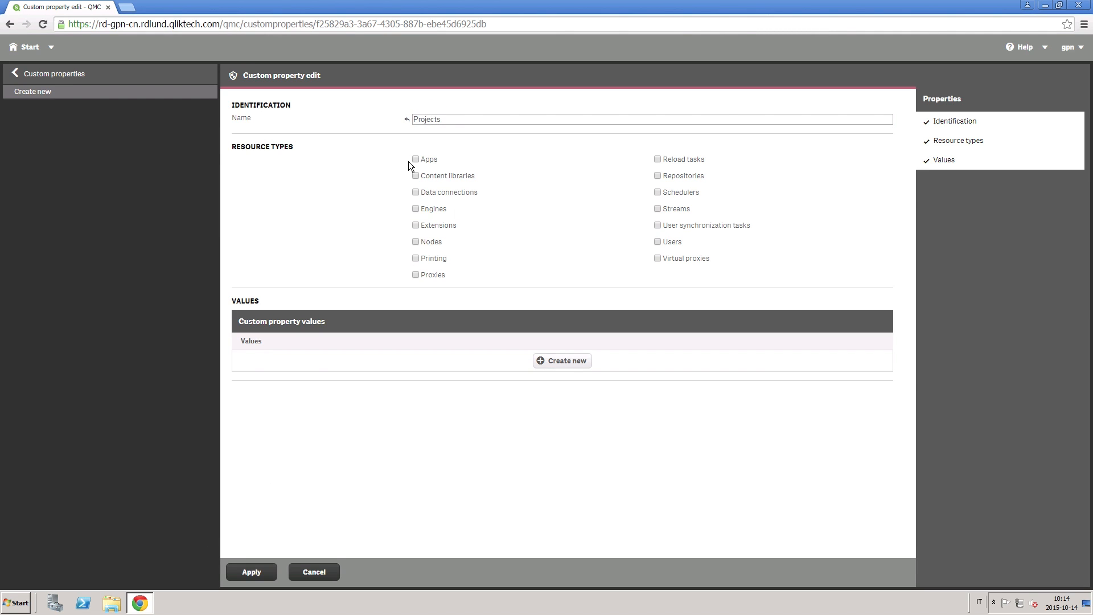
left_click(416, 159)
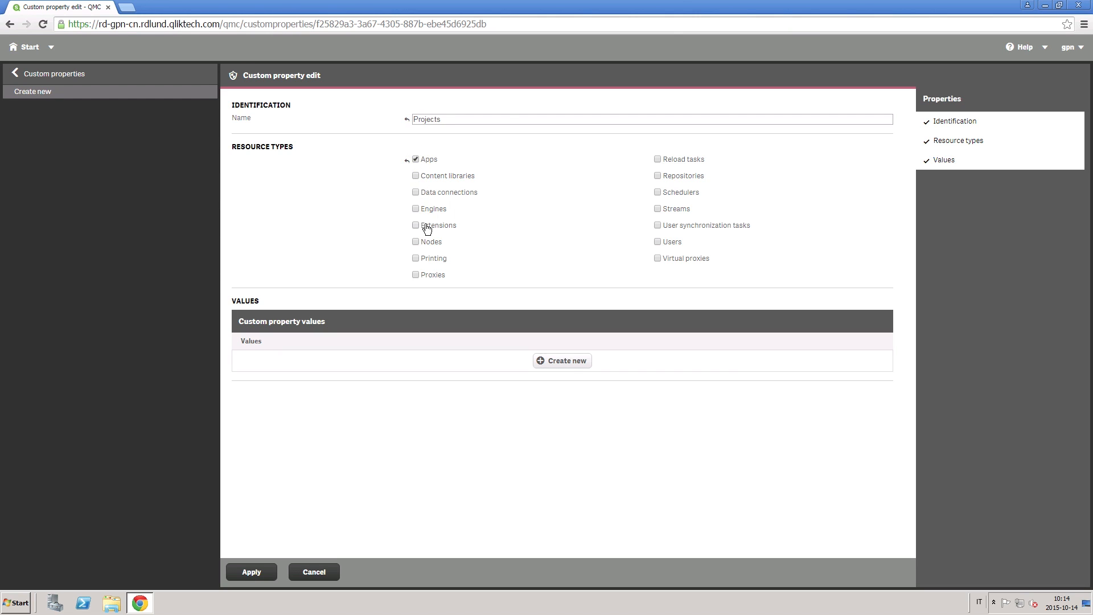
left_click(655, 207)
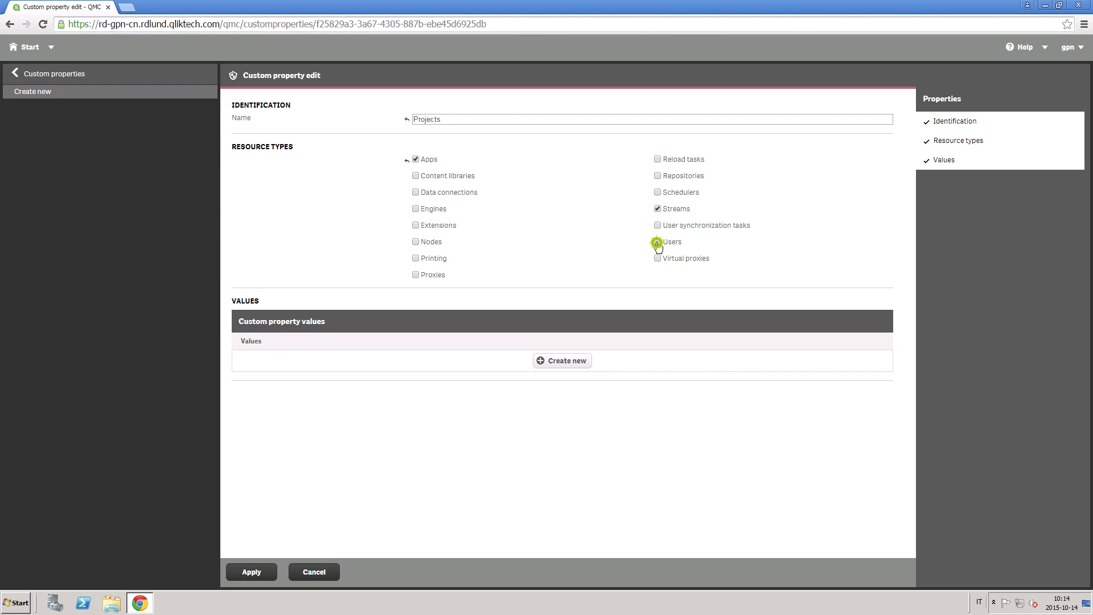
left_click(657, 242)
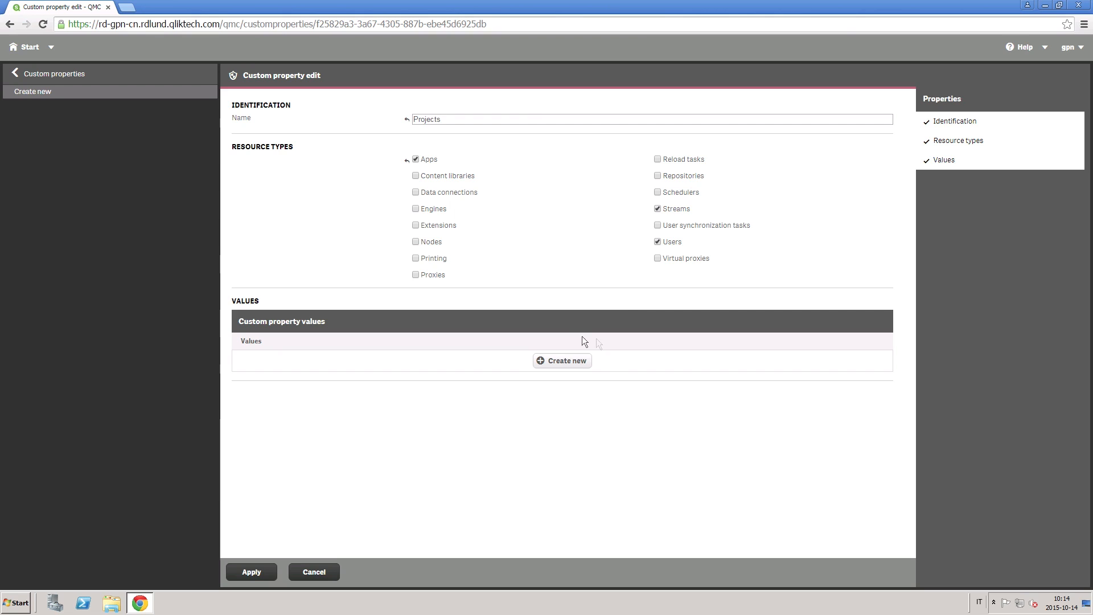
- Add the value Sales 2015 to Projects, apply it, and return to Start
left_click(561, 360)
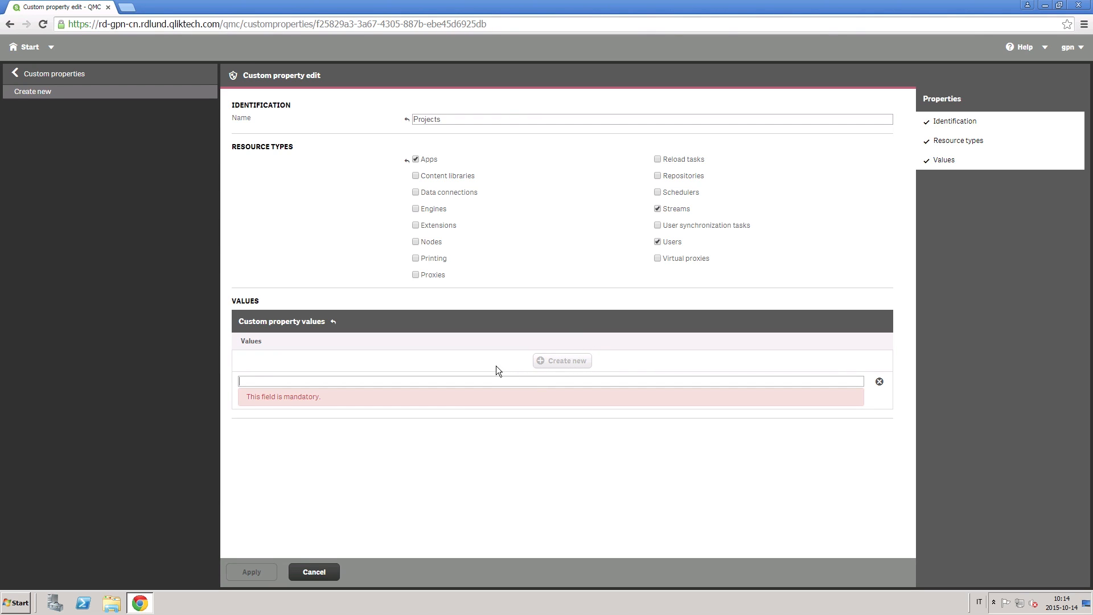
type("Sales 2015")
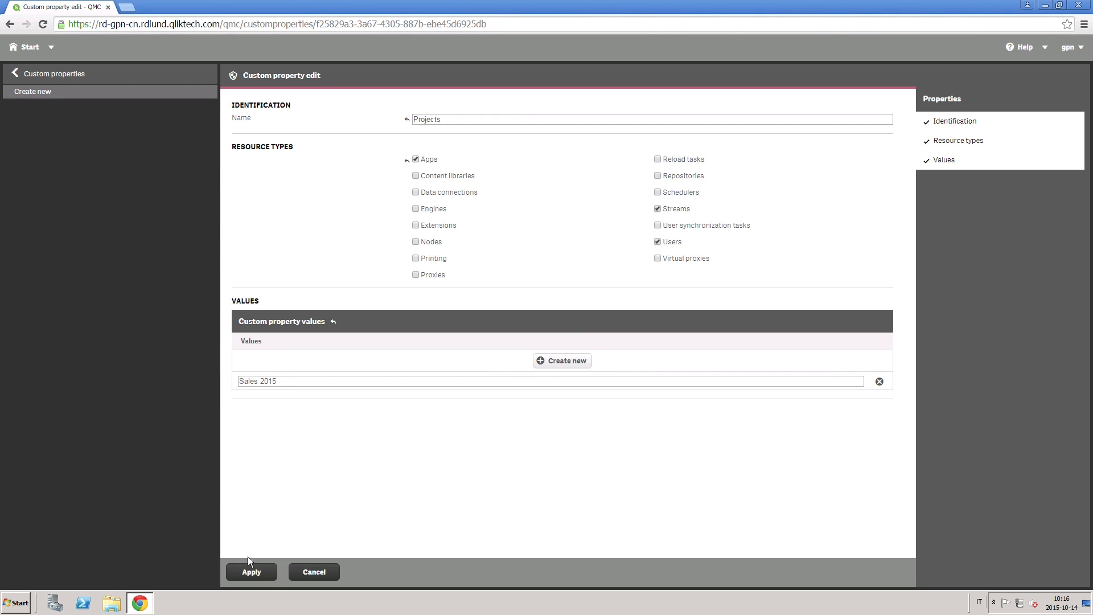
left_click(251, 571)
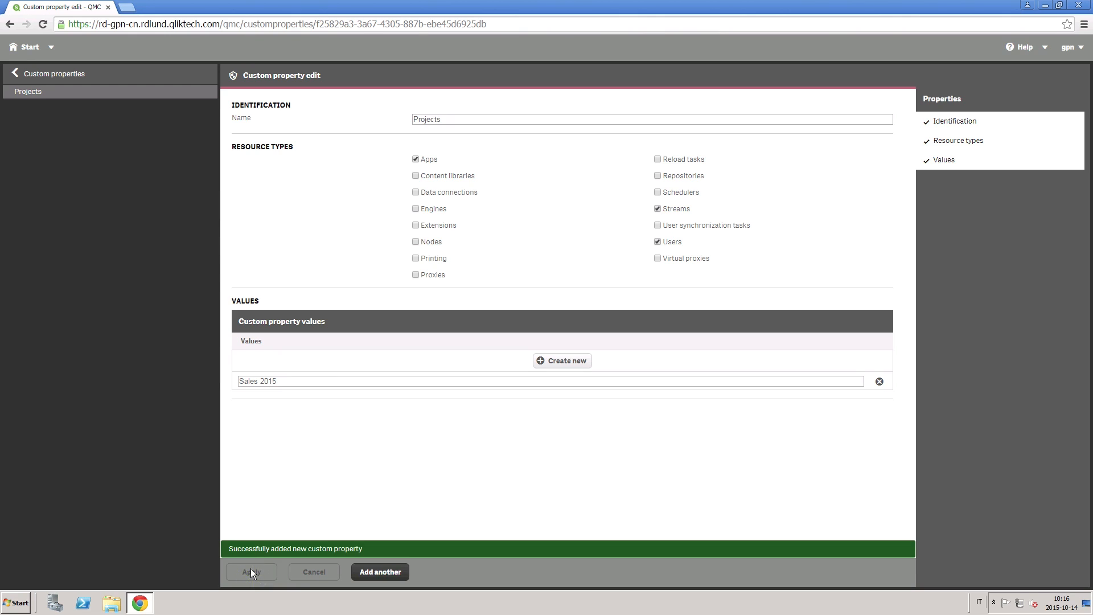
left_click(250, 570)
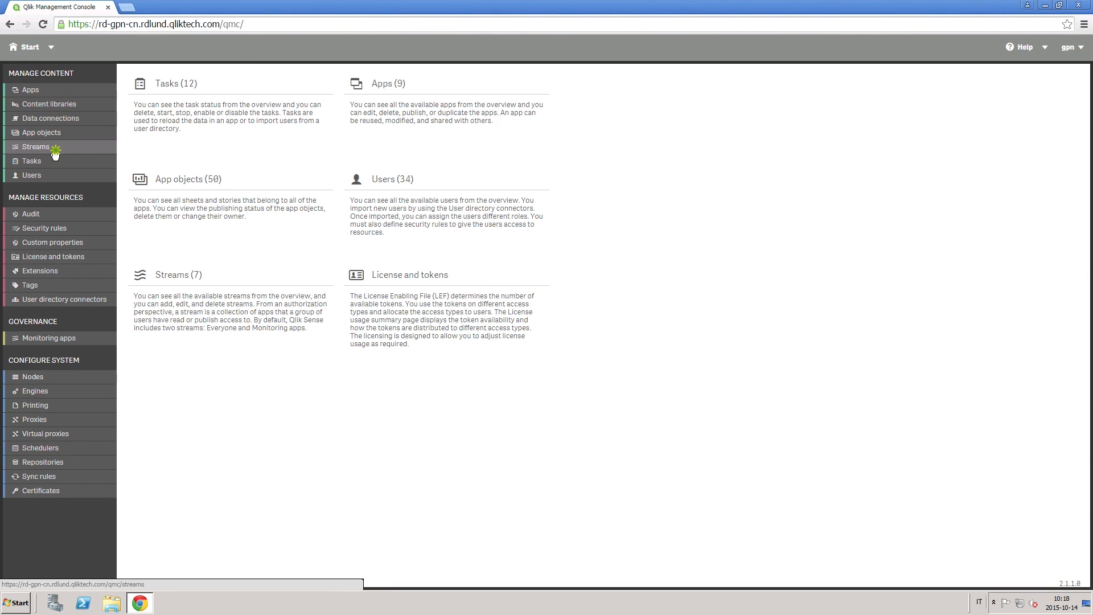
- Set Projects = Sales 2015 on the Sales 2015 stream
left_click(35, 147)
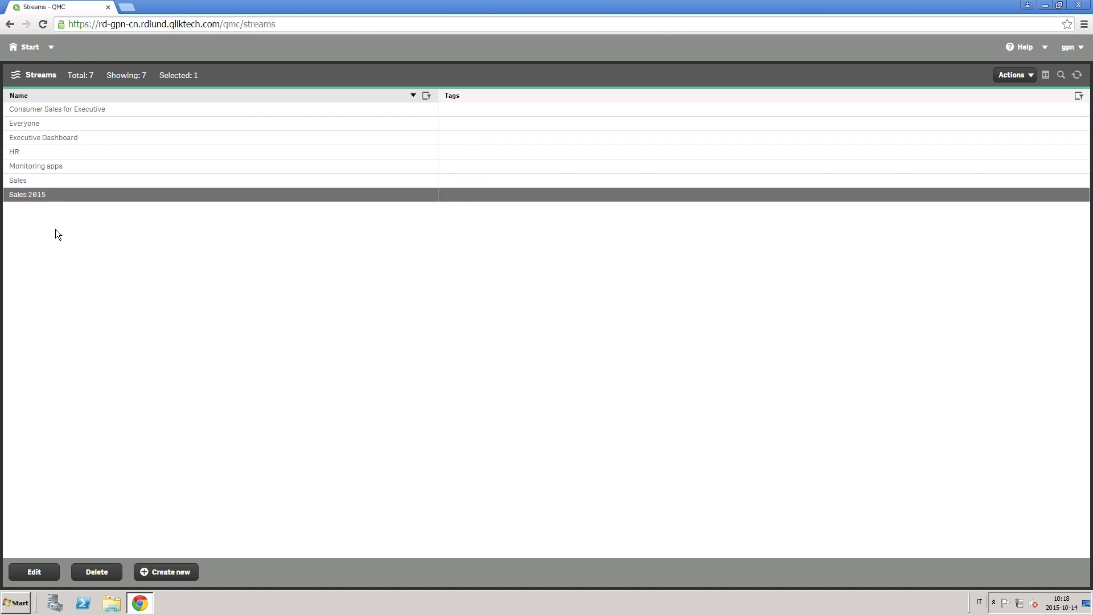
left_click(33, 572)
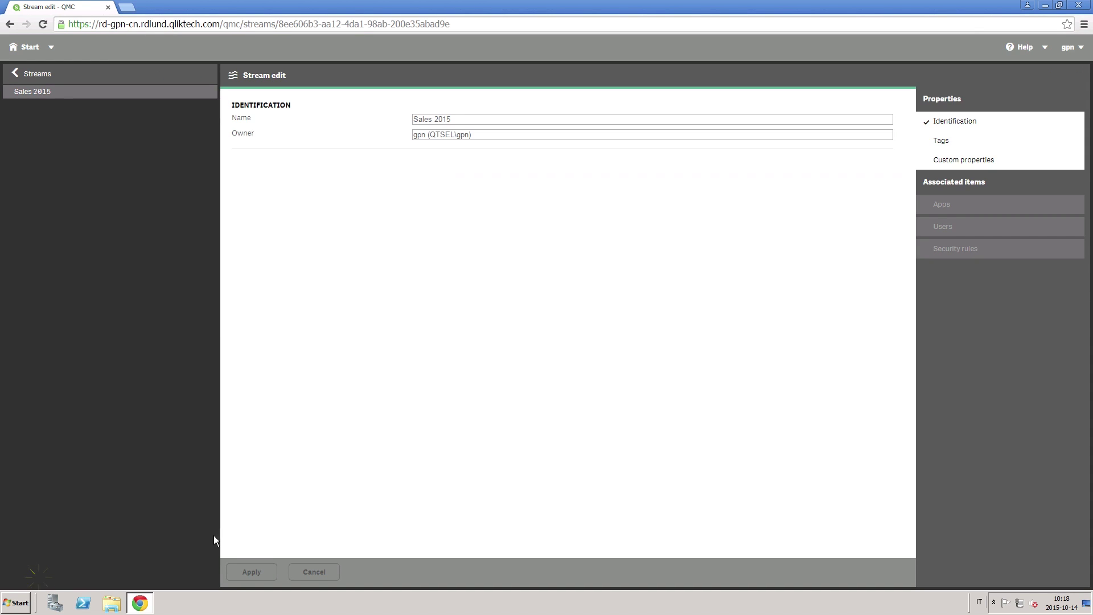
left_click(963, 160)
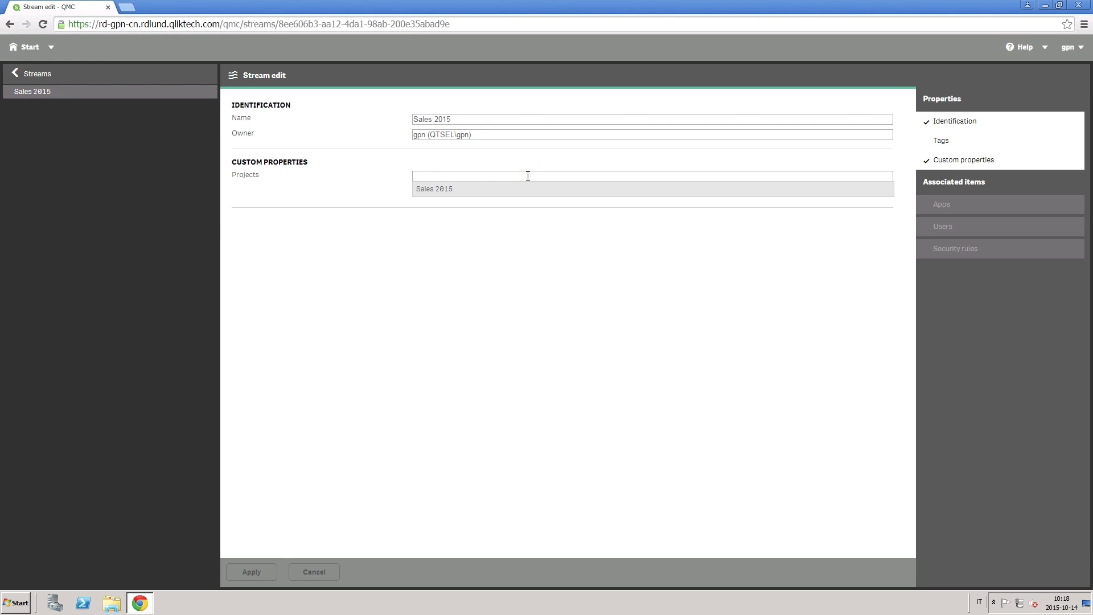
left_click(433, 189)
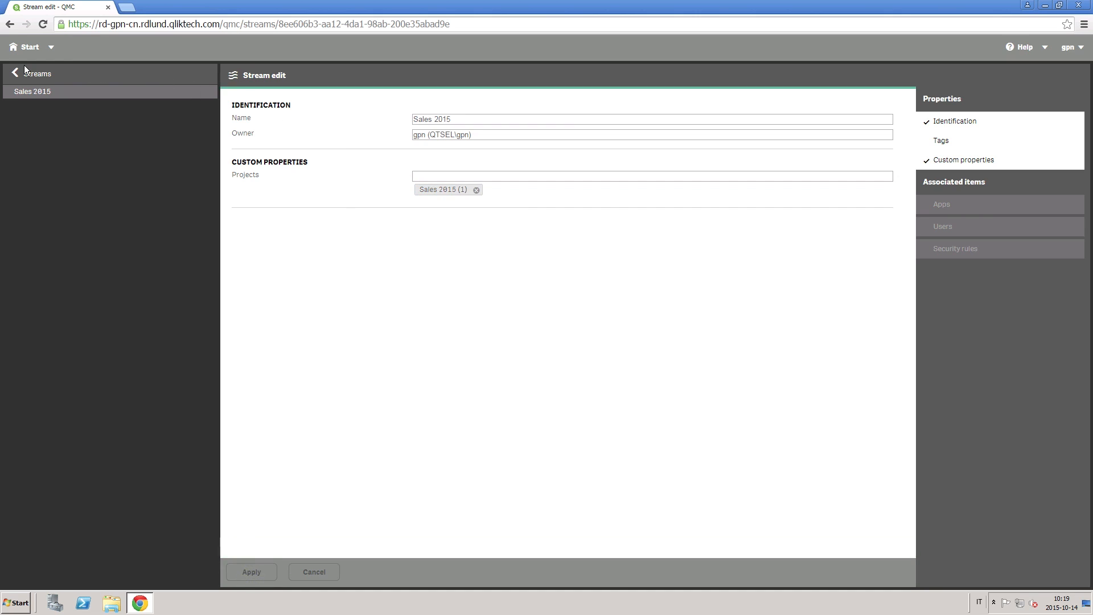
- Set Projects = Sales 2015 on the Executive Dashboard stream and apply
left_click(35, 73)
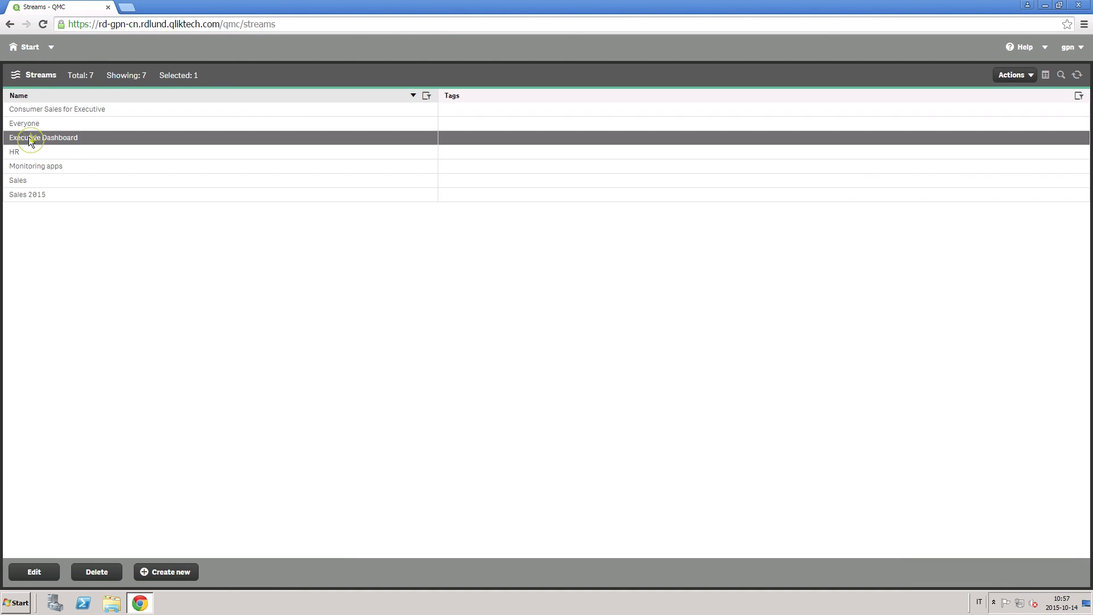
left_click(33, 571)
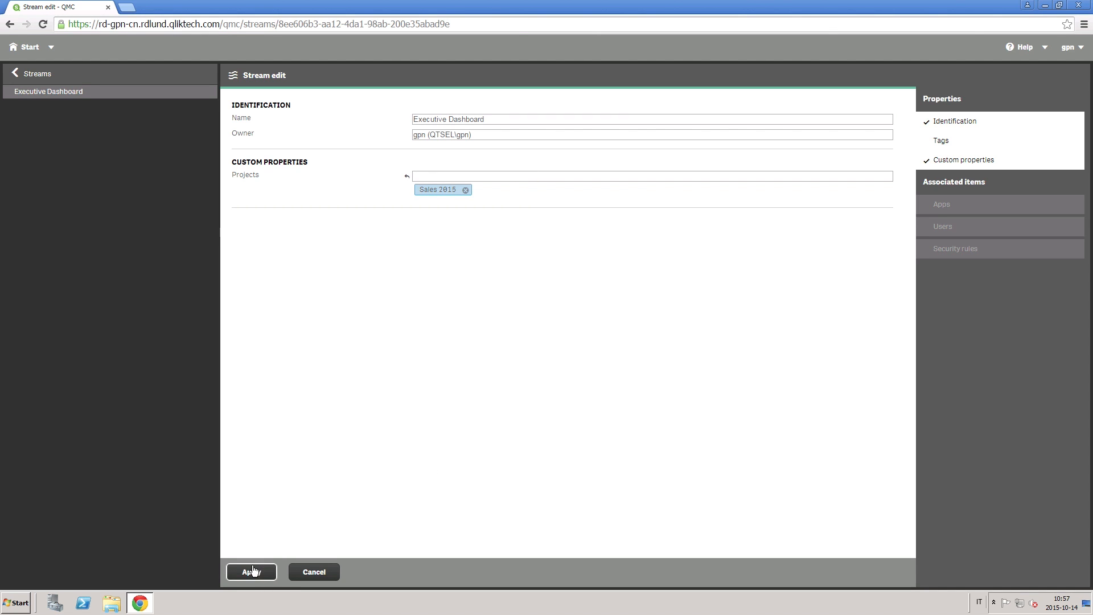
left_click(251, 571)
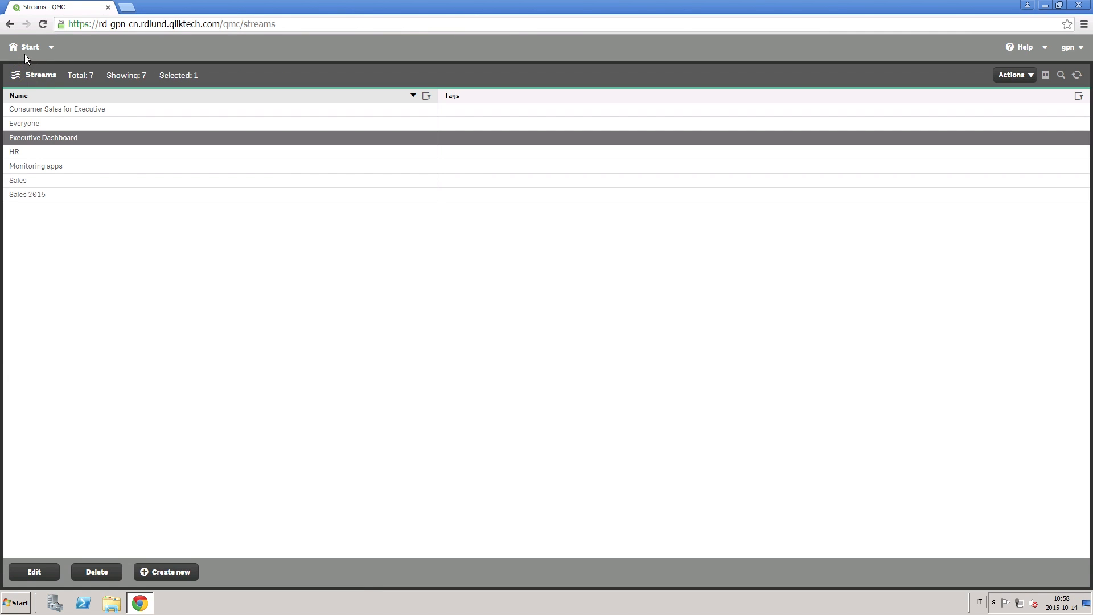
left_click(30, 46)
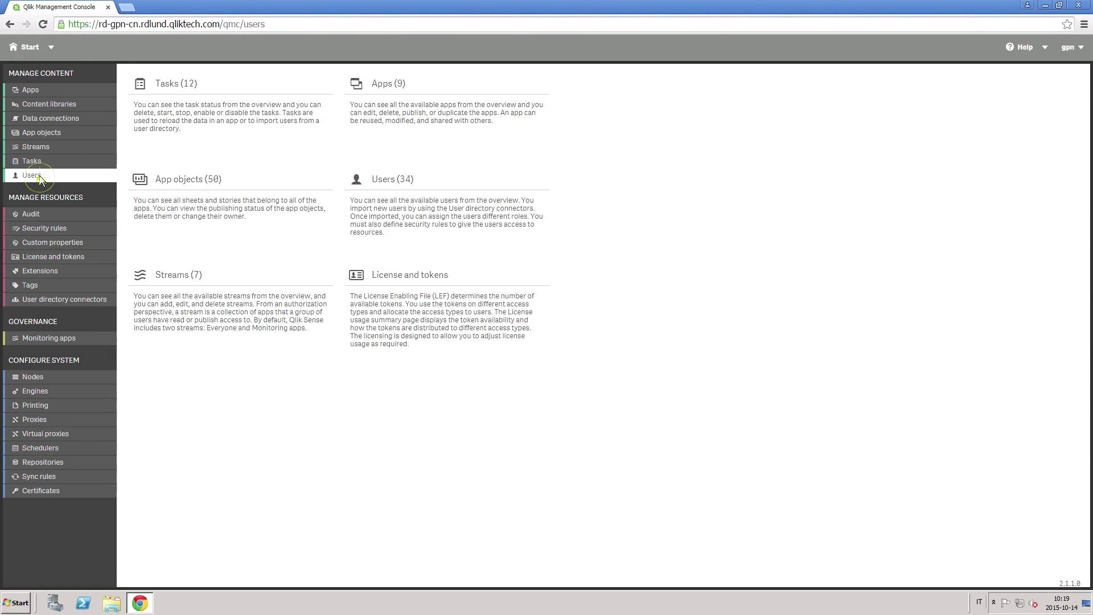
left_click(32, 175)
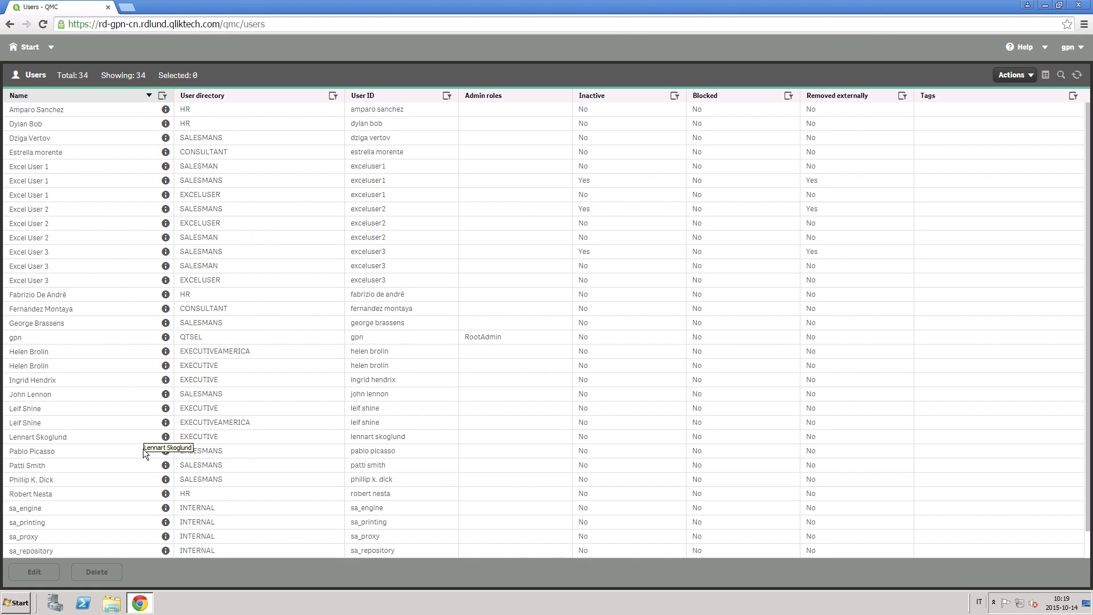
left_click(32, 451)
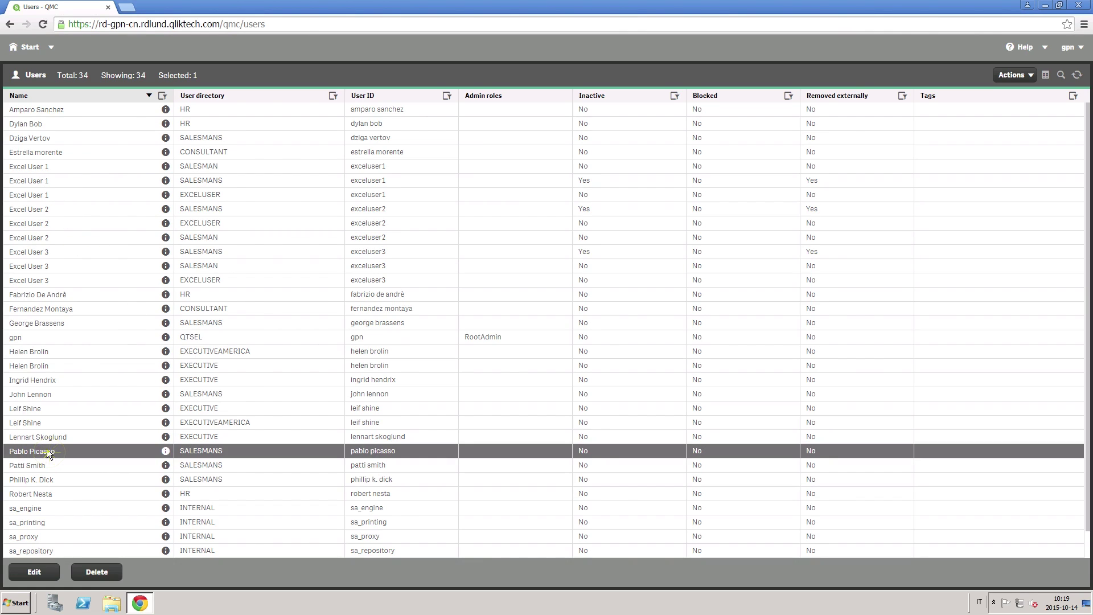
left_click(33, 571)
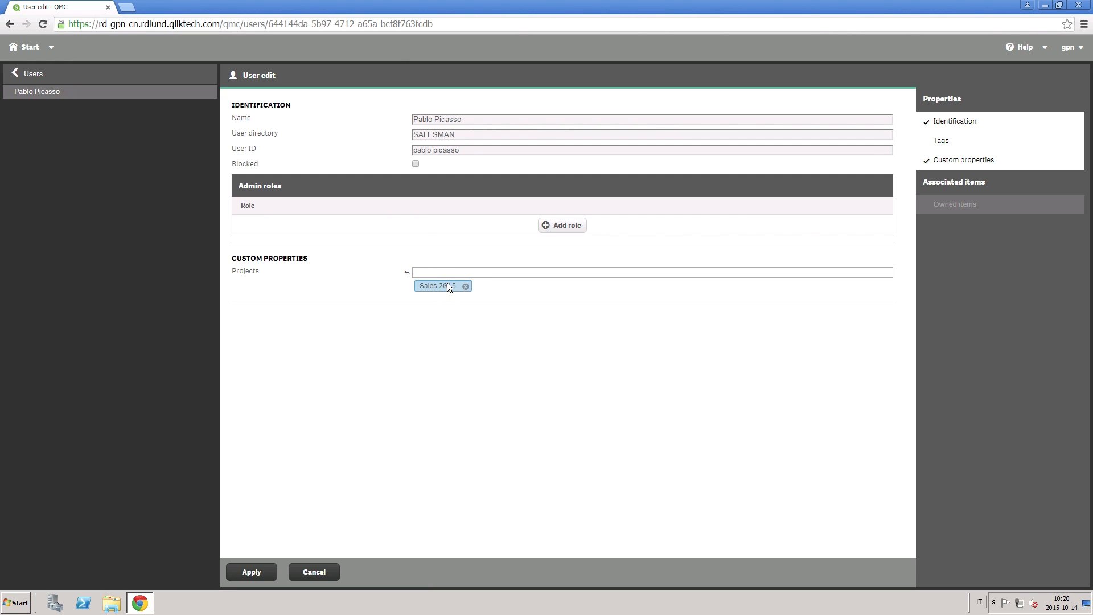
left_click(251, 571)
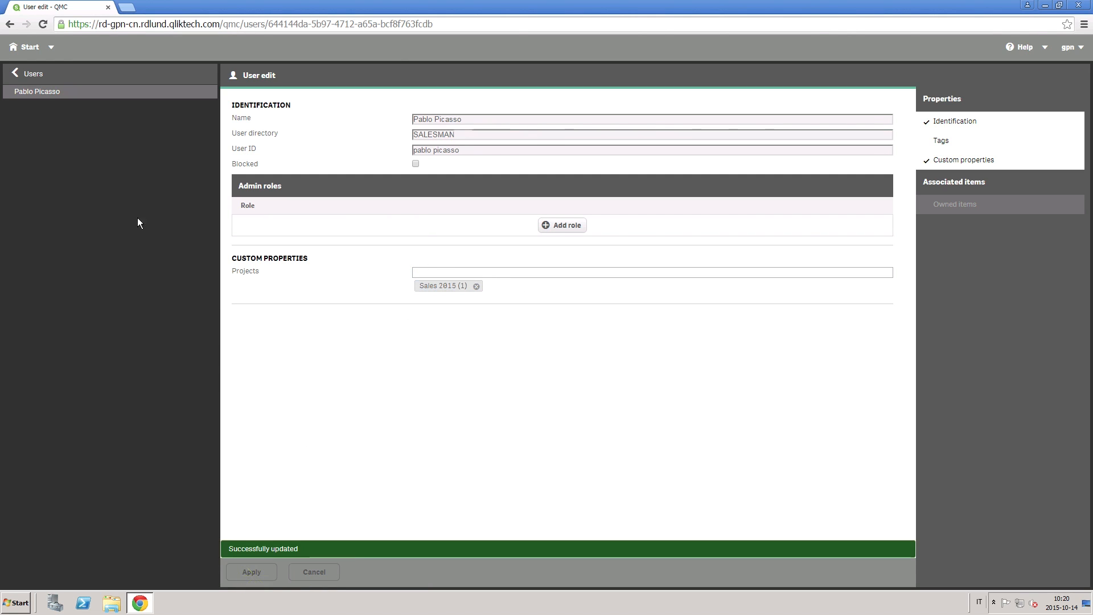
left_click(33, 73)
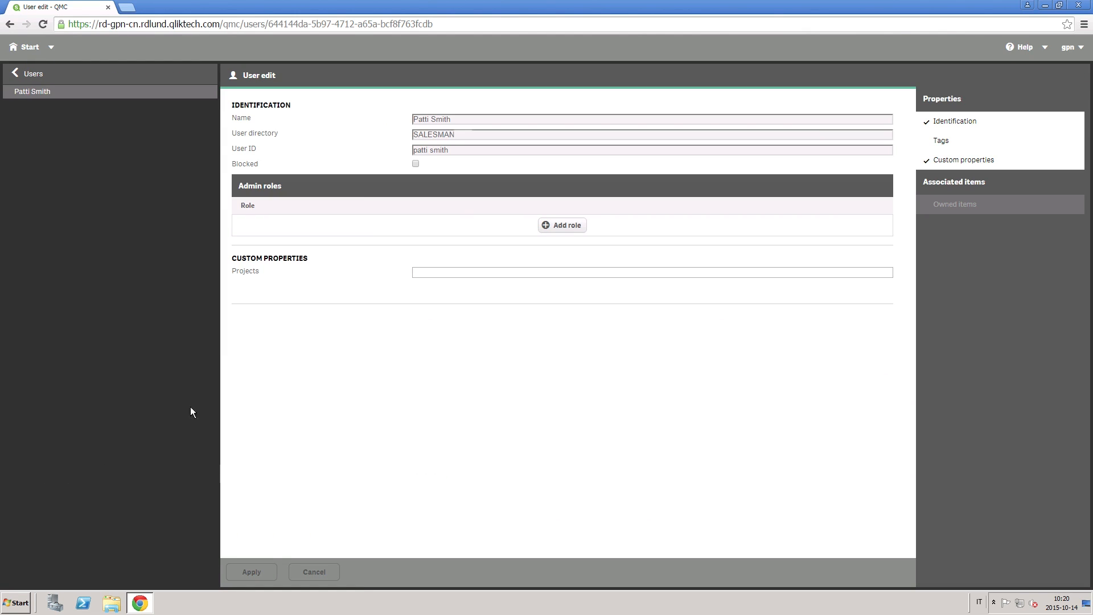
type("sa")
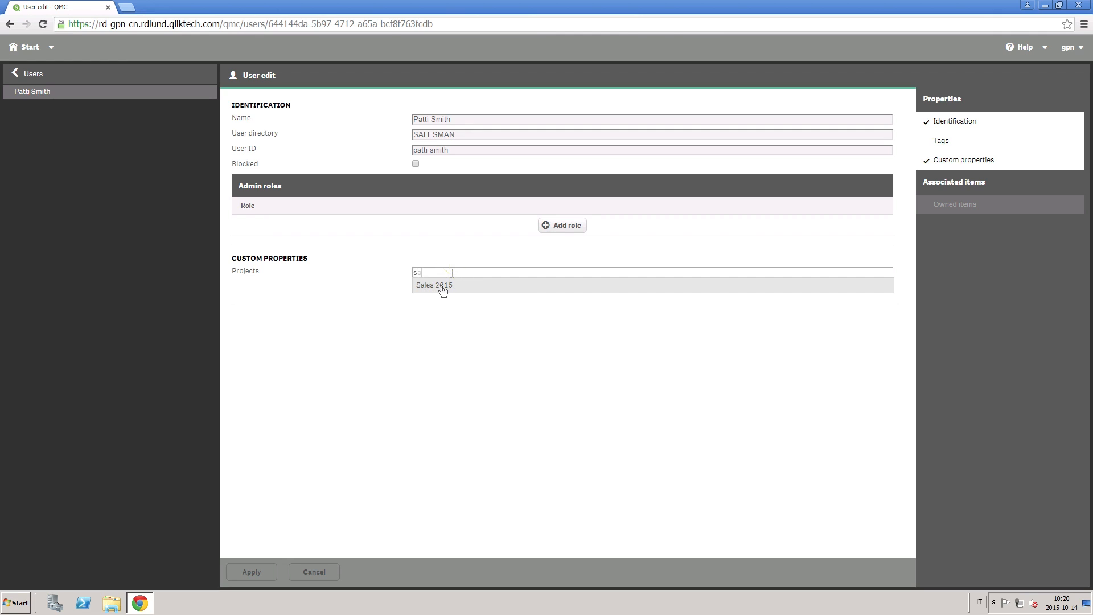
left_click(434, 285)
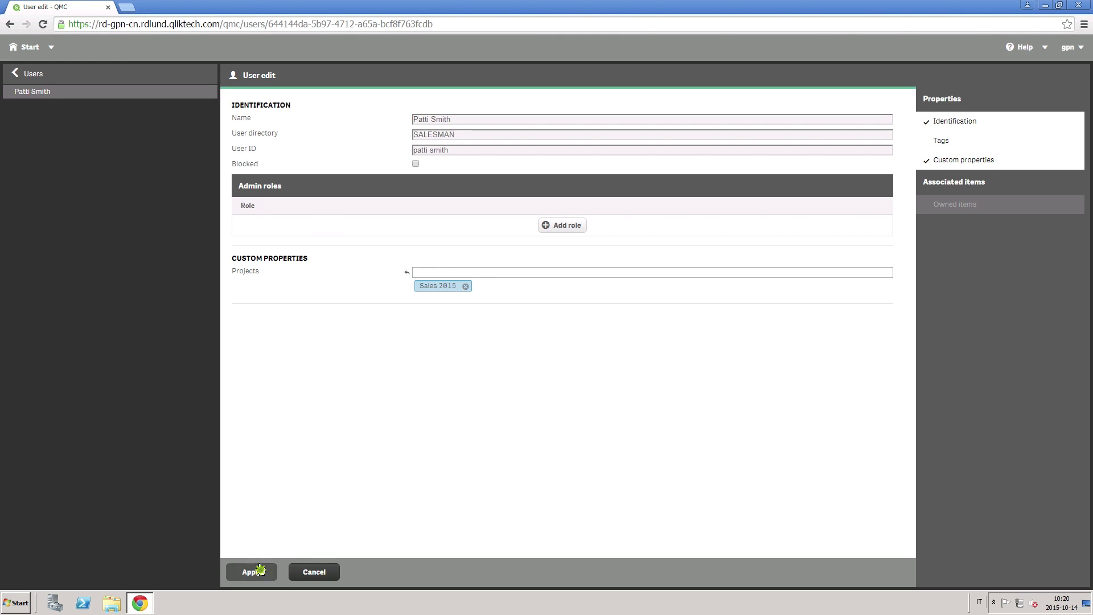
left_click(250, 570)
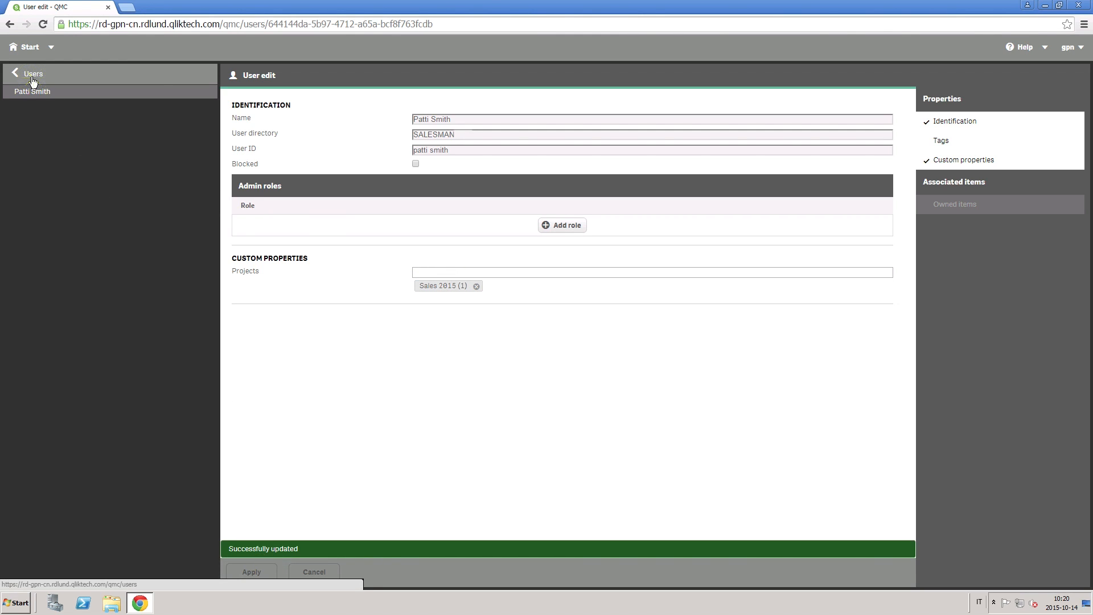
left_click(33, 73)
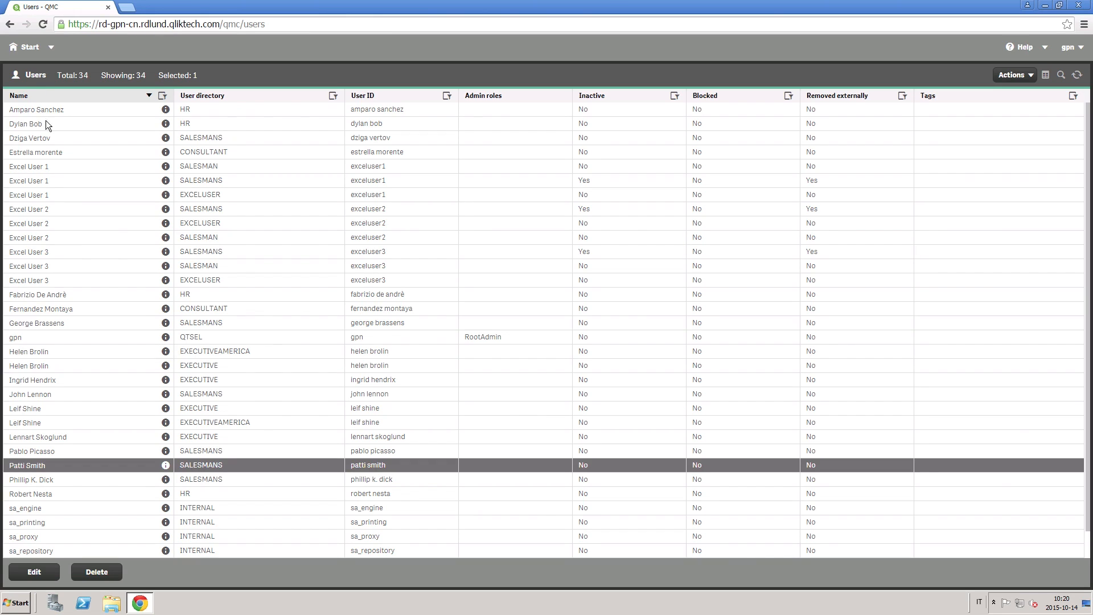
mouse_move(120, 328)
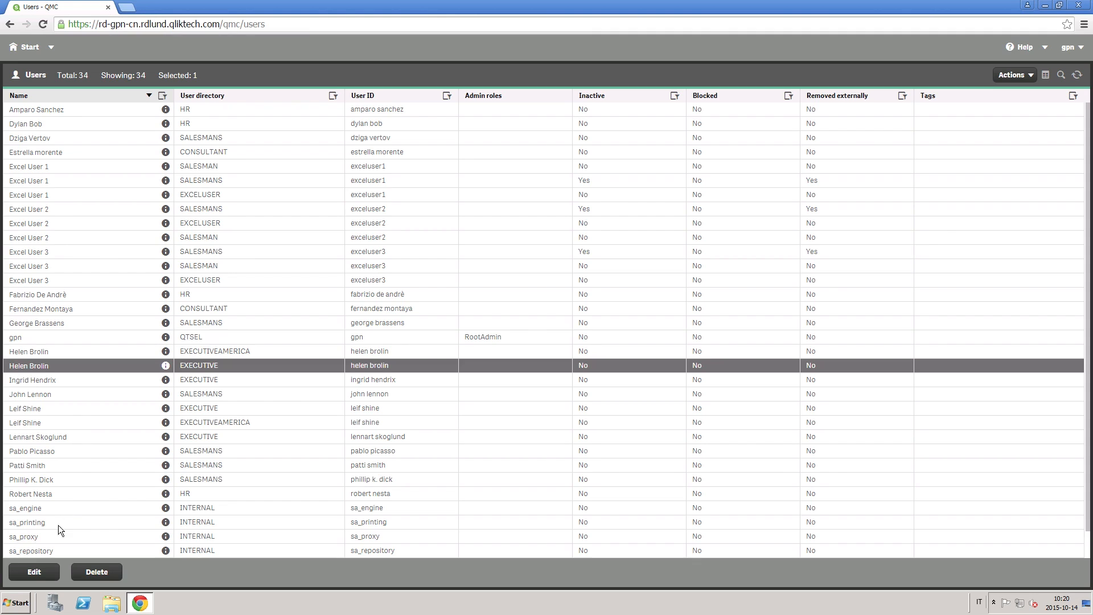
left_click(33, 571)
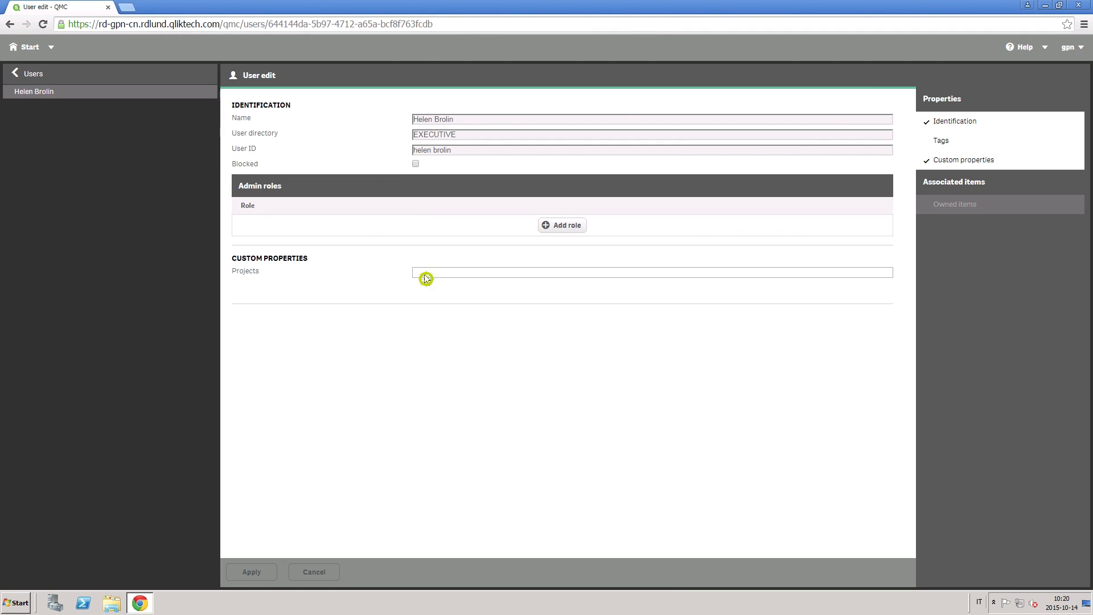
left_click(251, 572)
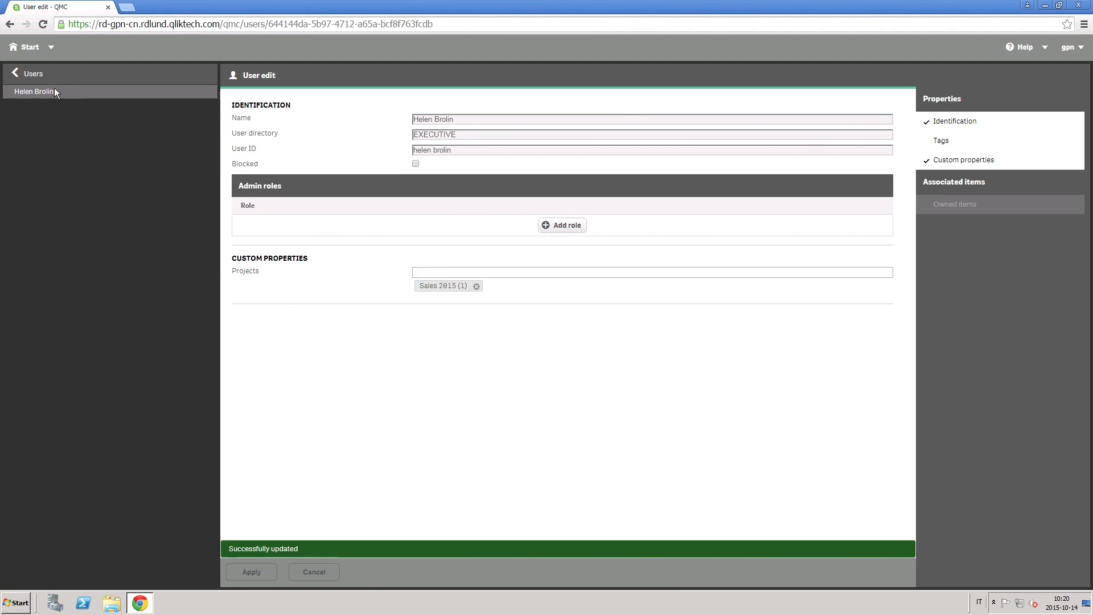
left_click(33, 73)
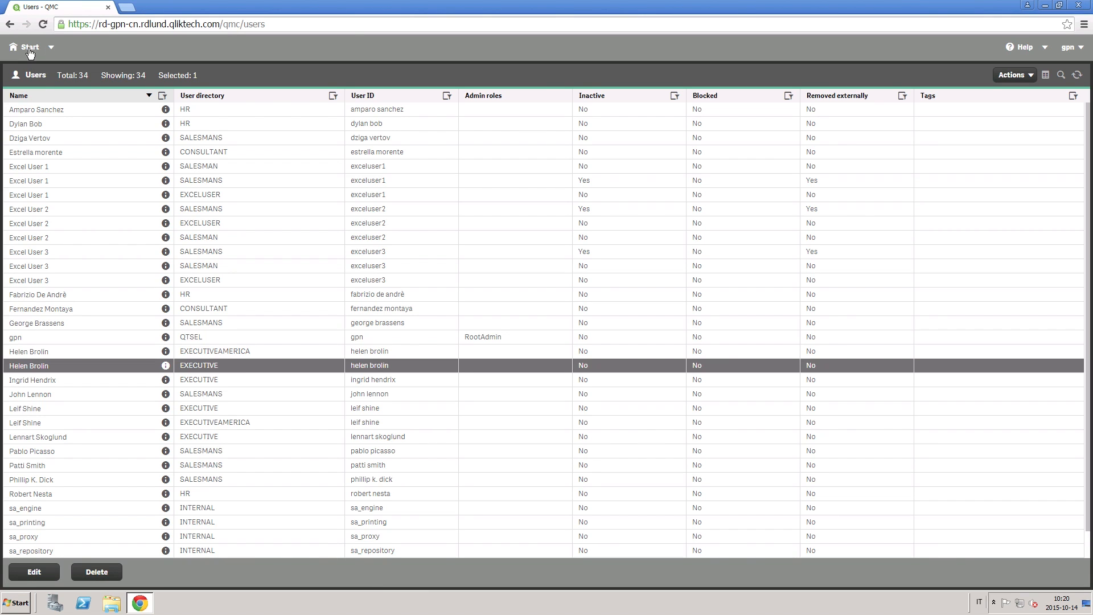
- Create a new Stream access security rule and name it Dynamic Project Access
left_click(43, 228)
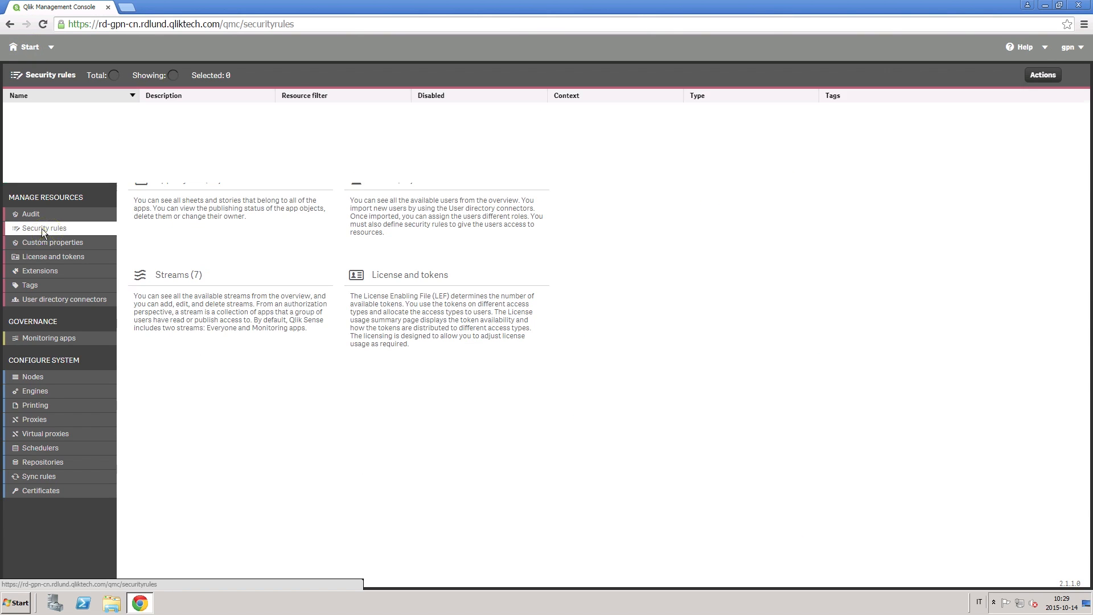
left_click(45, 228)
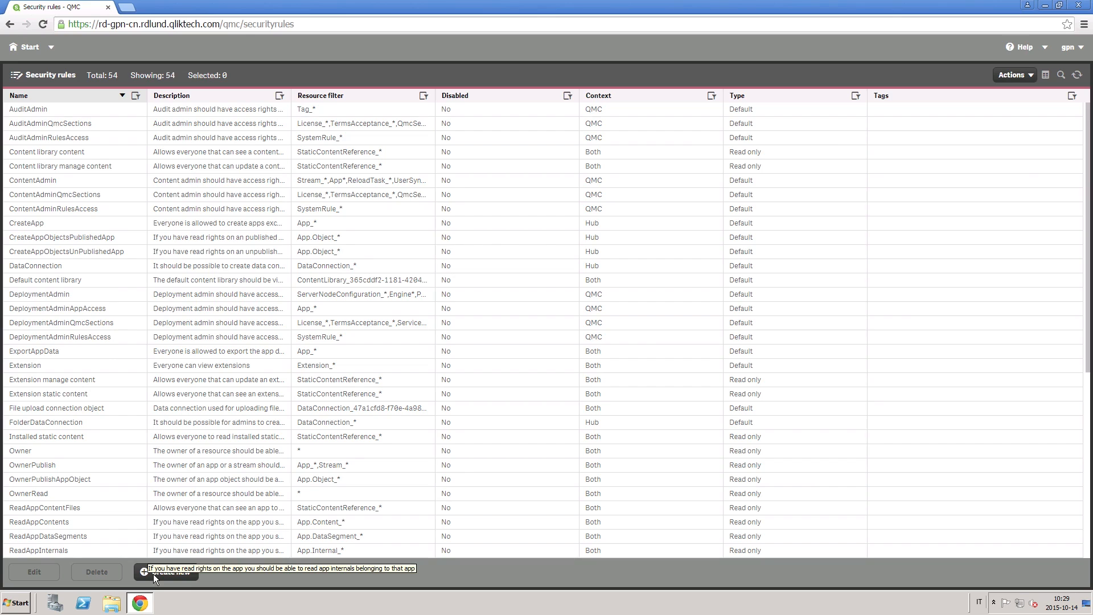
left_click(166, 570)
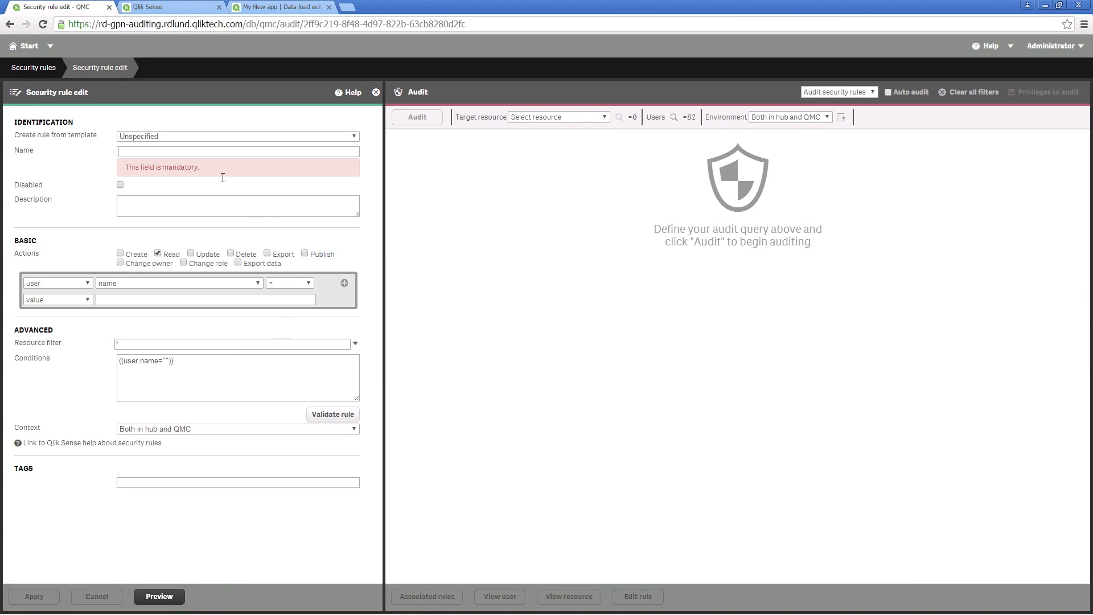
left_click(237, 135)
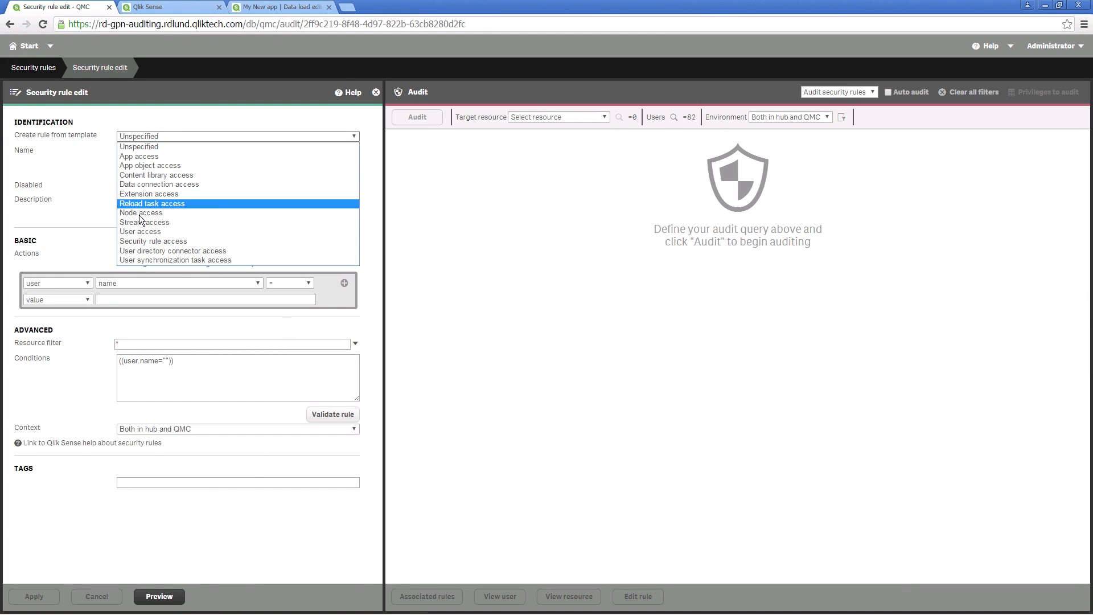
left_click(145, 222)
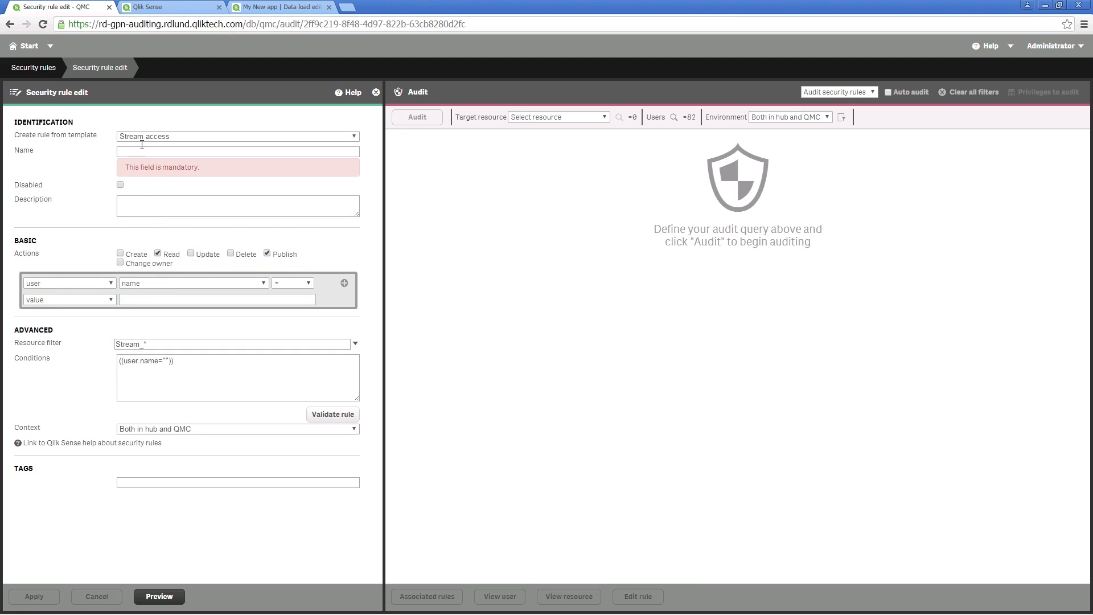
type("Dynamic Project Access")
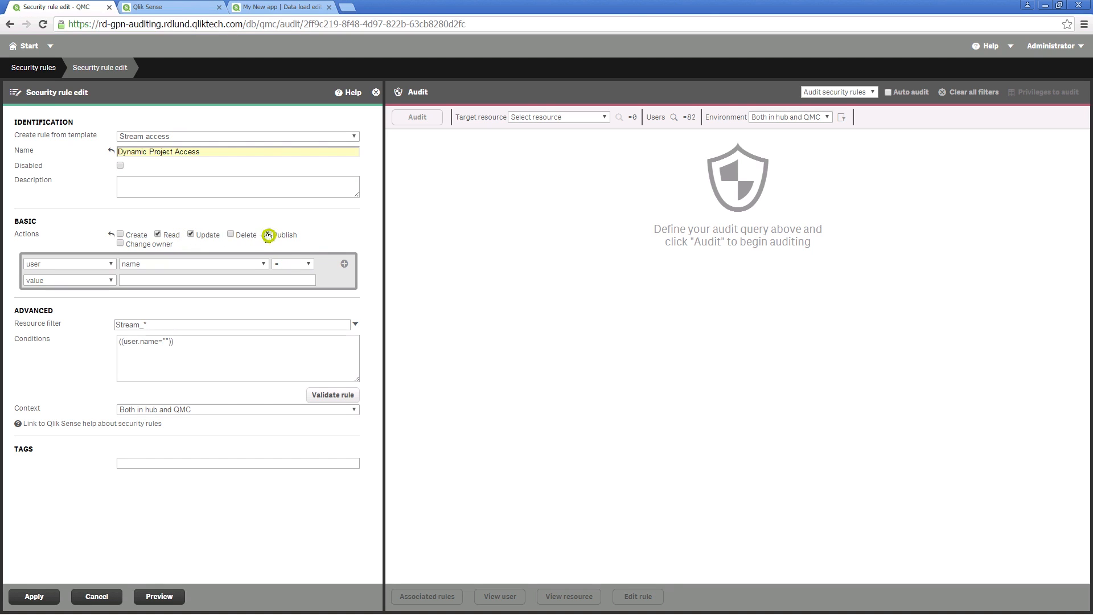
left_click(67, 263)
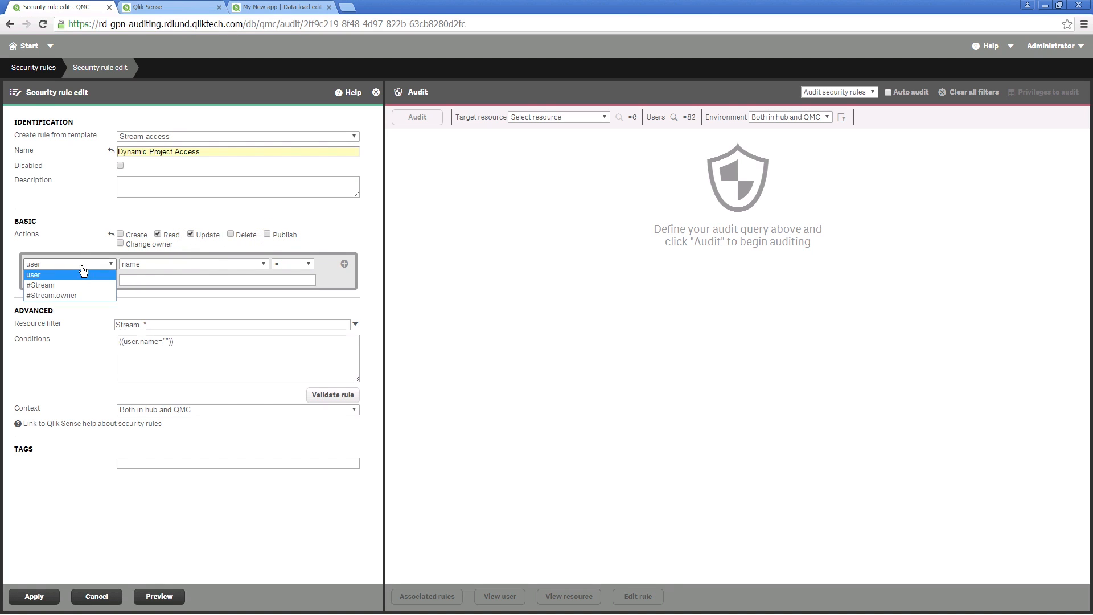
left_click(40, 285)
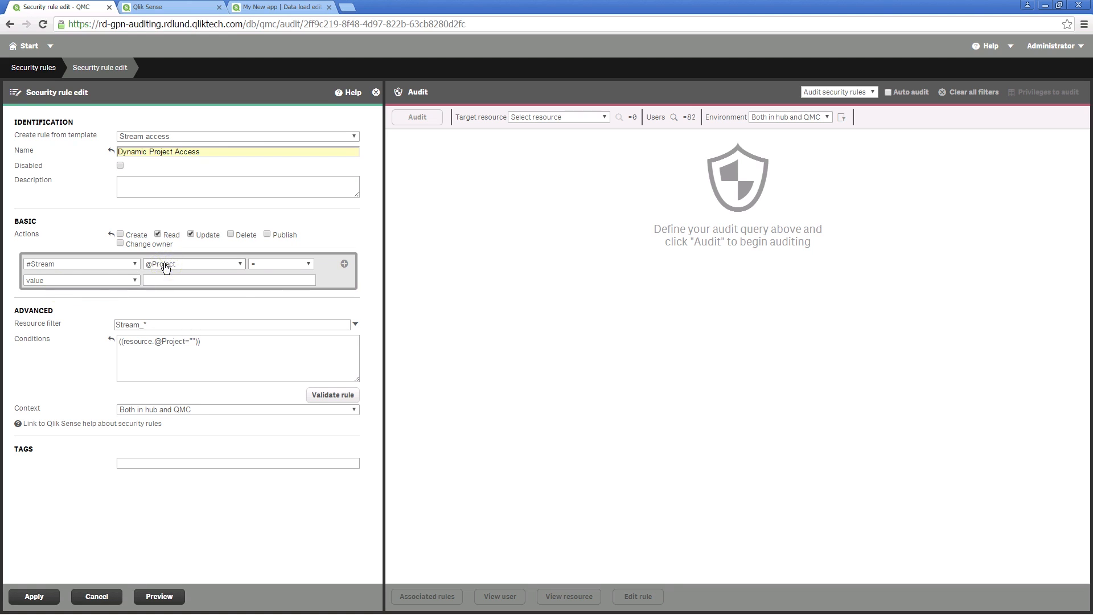
type("s")
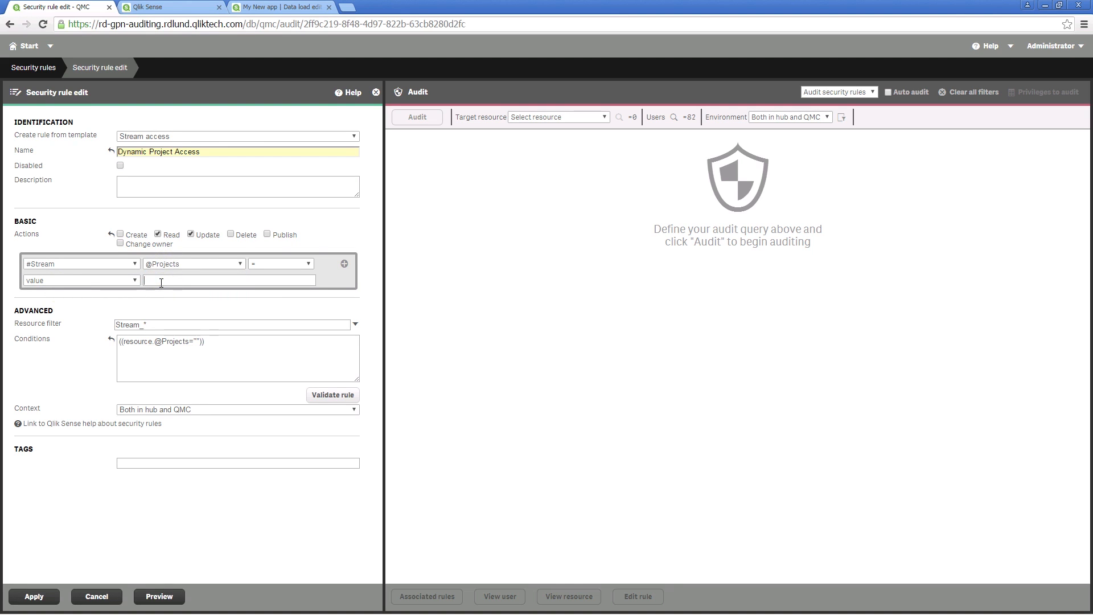
type("Sales 2015")
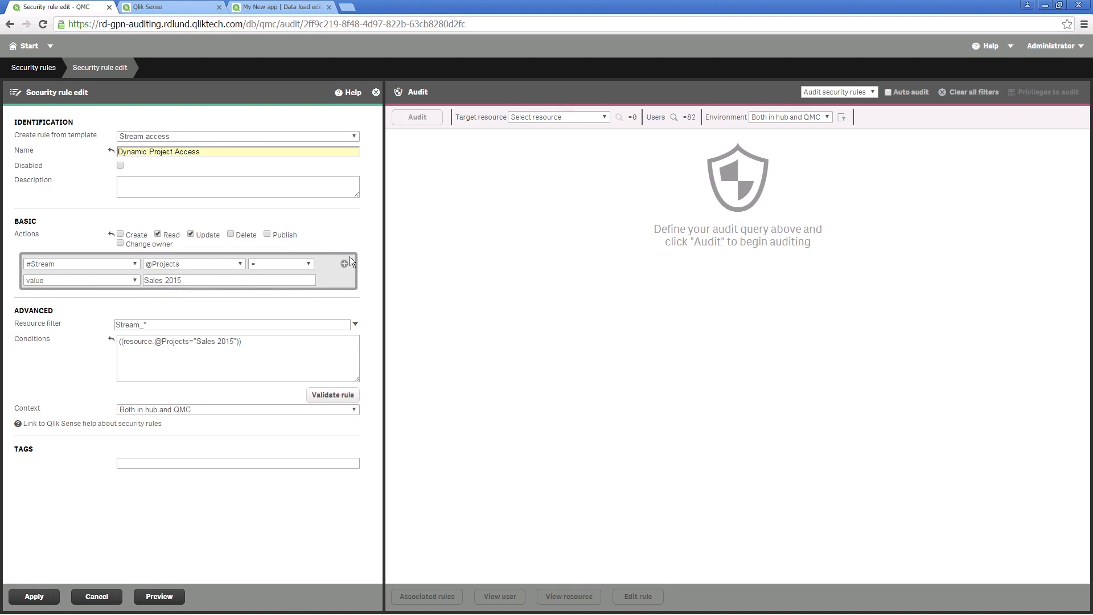
left_click(344, 263)
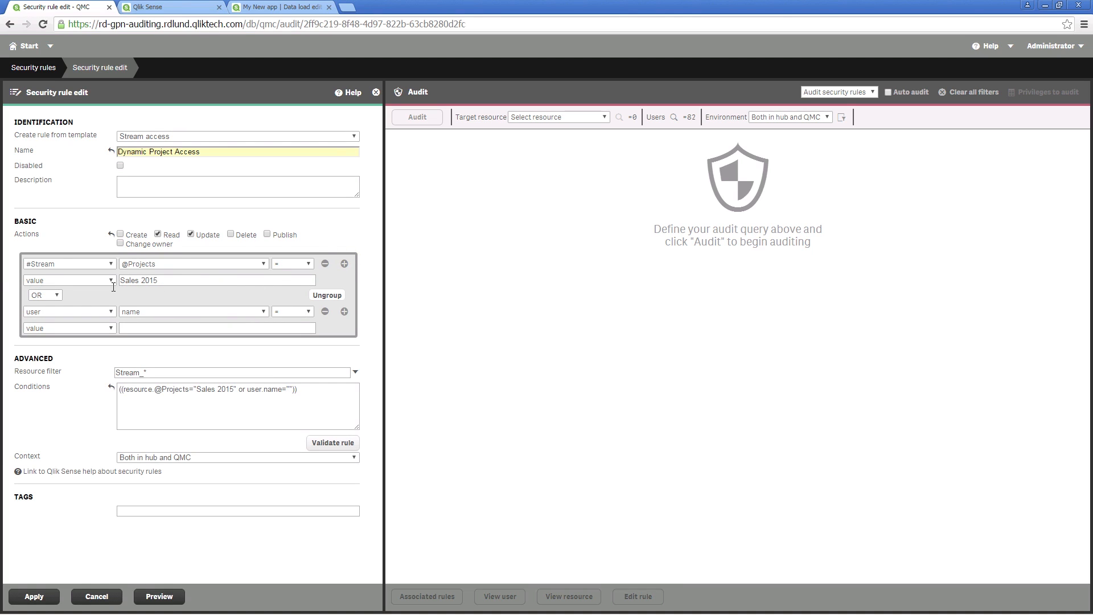
left_click(45, 294)
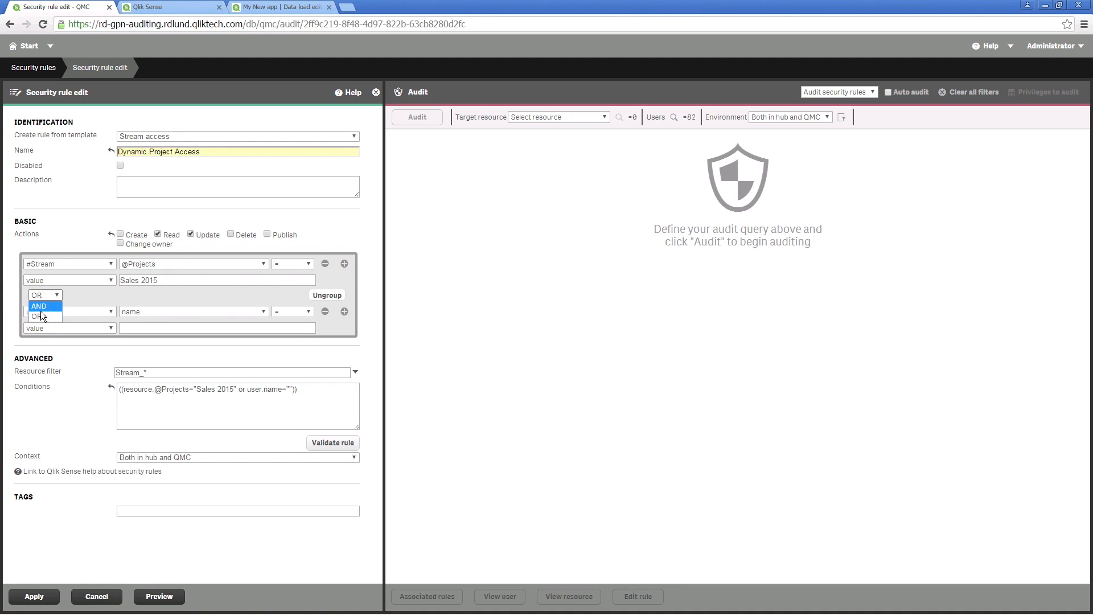
left_click(193, 311)
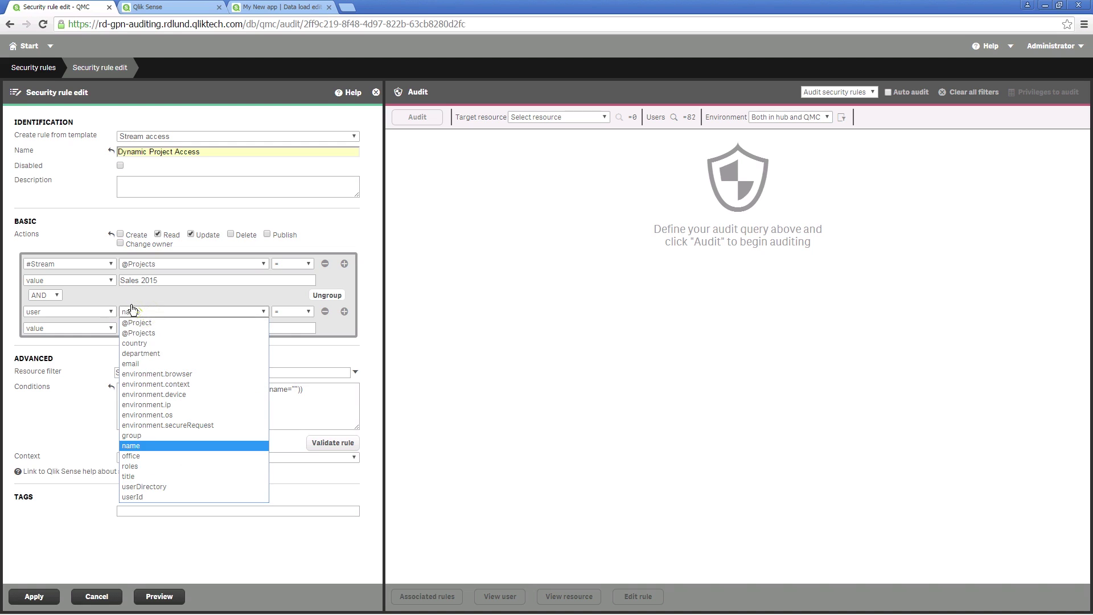
left_click(139, 332)
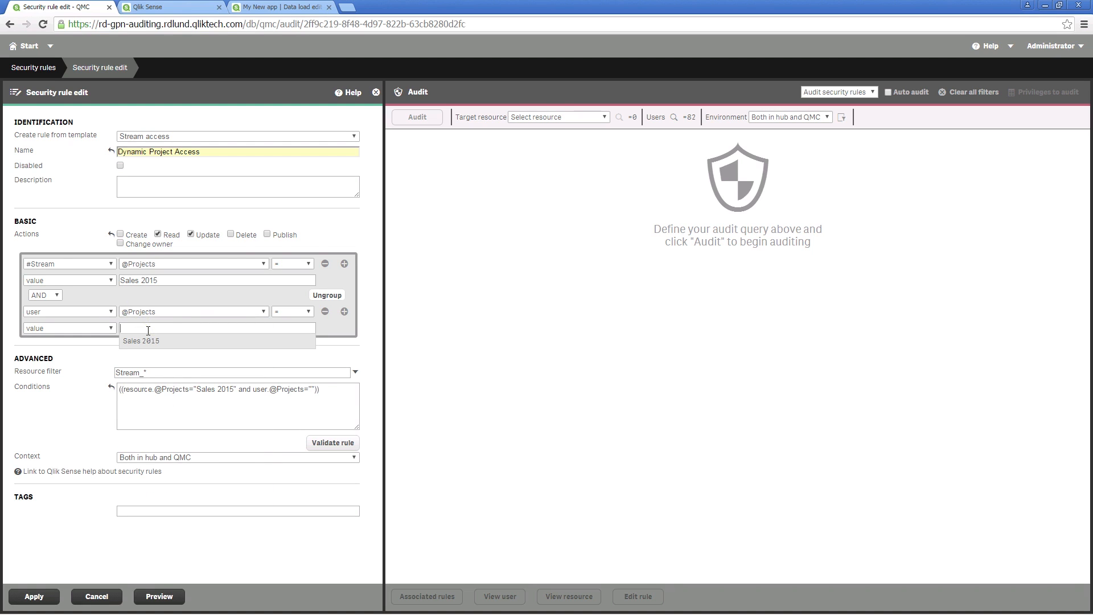
left_click(140, 340)
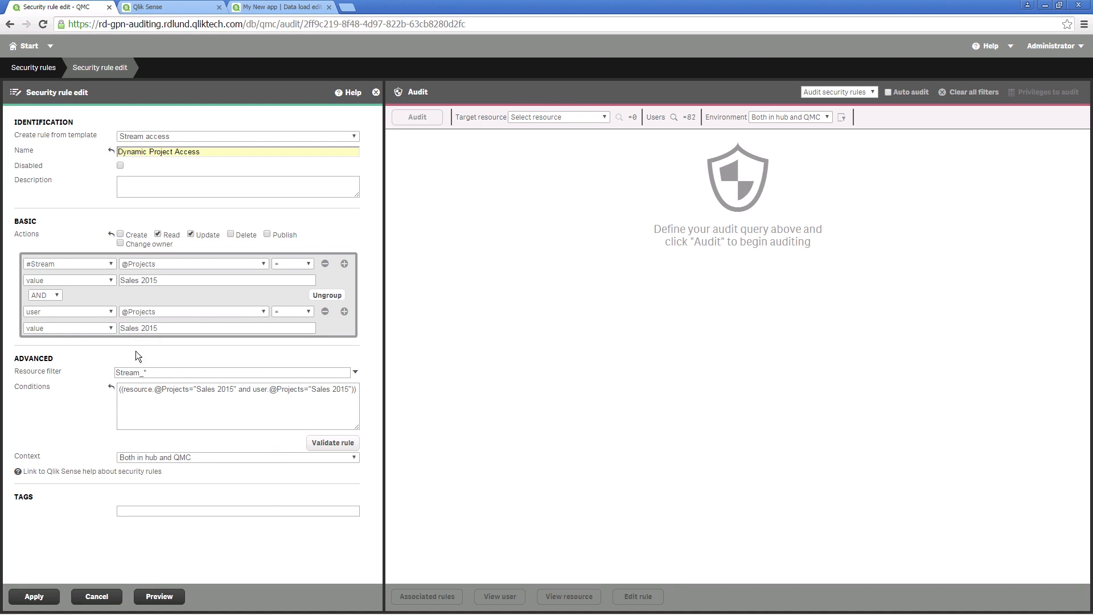
left_click(33, 595)
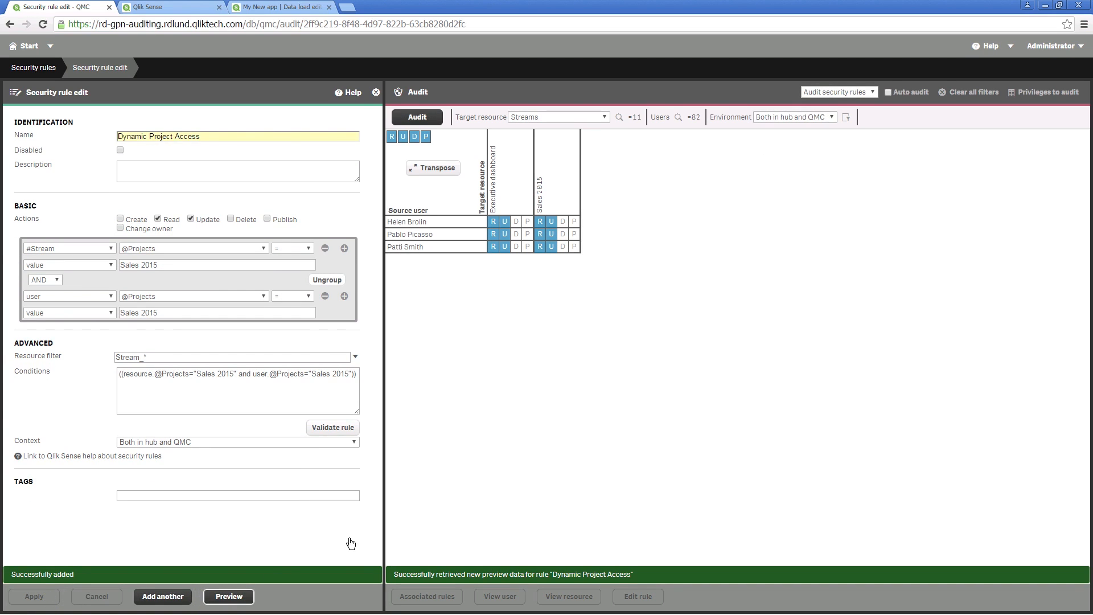
mouse_move(578, 263)
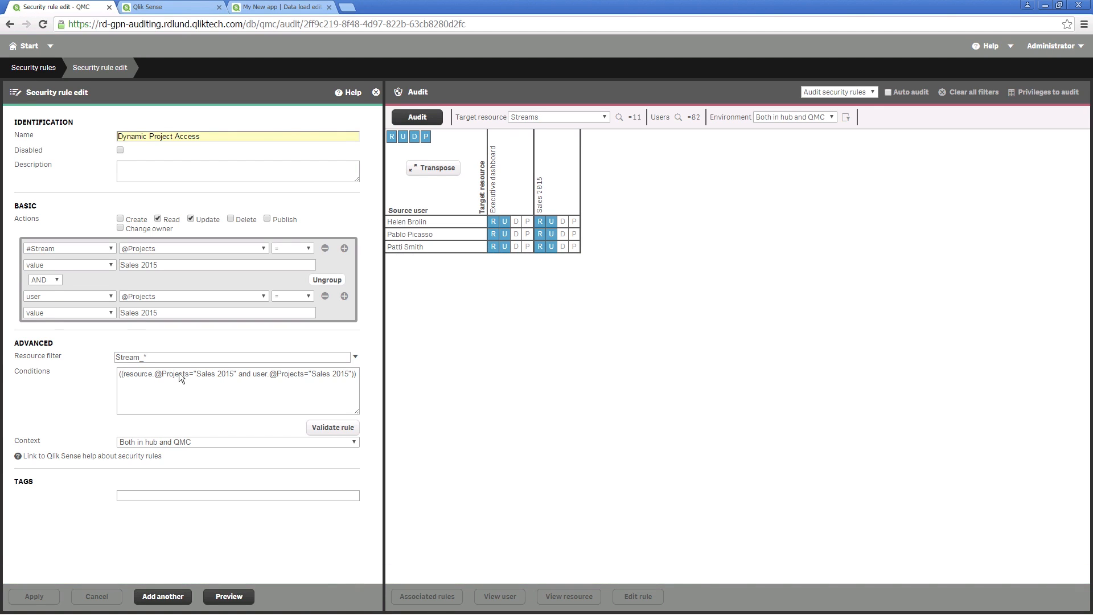
- Begin editing the Conditions expression directly after reviewing the audit preview
double_click(203, 374)
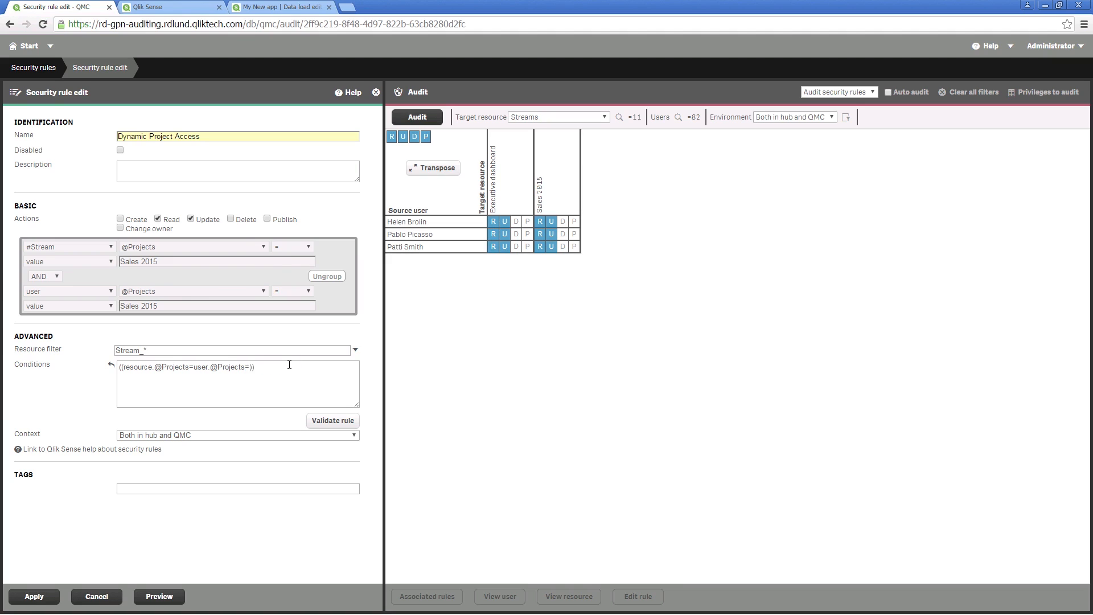
left_click(332, 420)
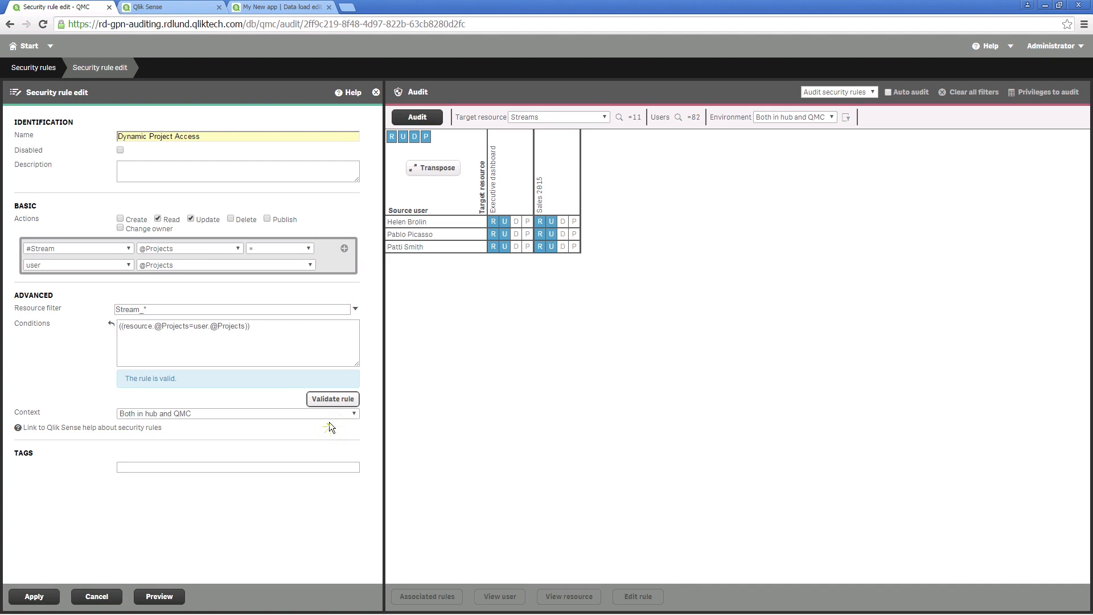
mouse_move(285, 489)
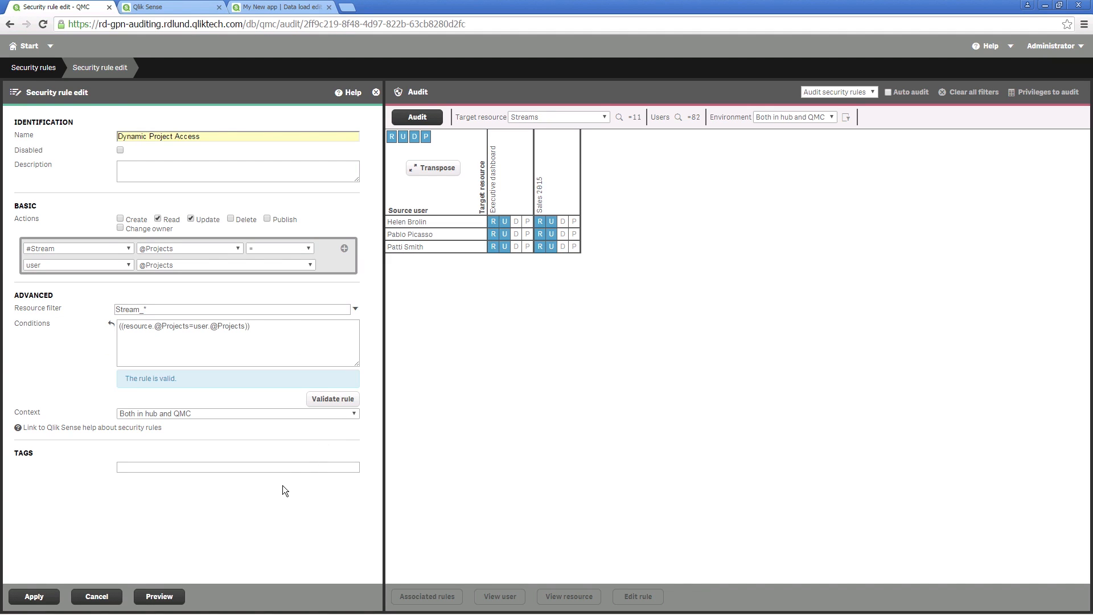
left_click(160, 595)
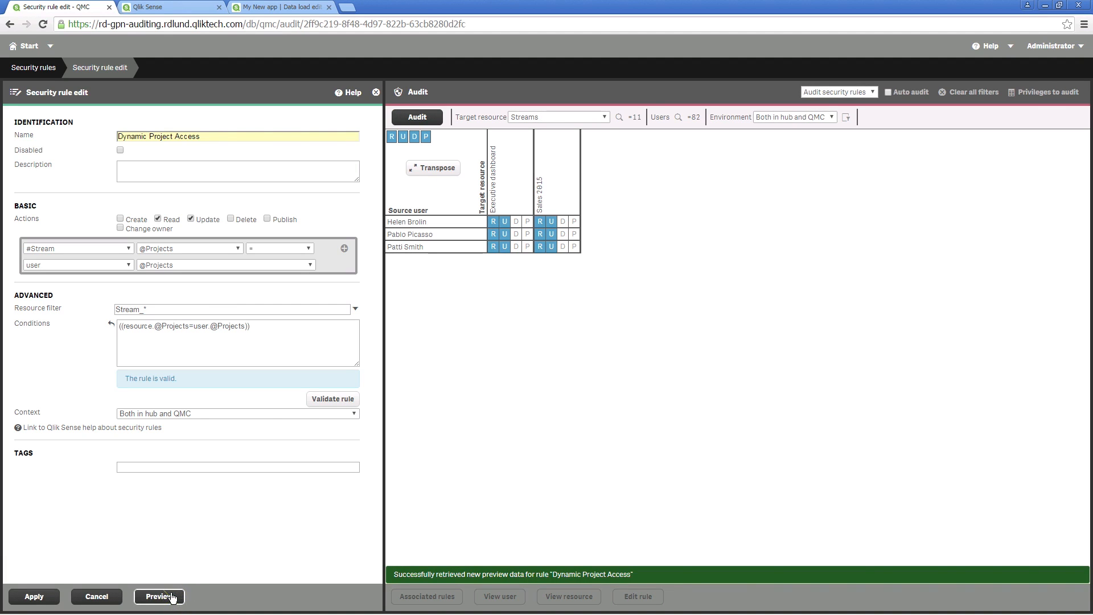